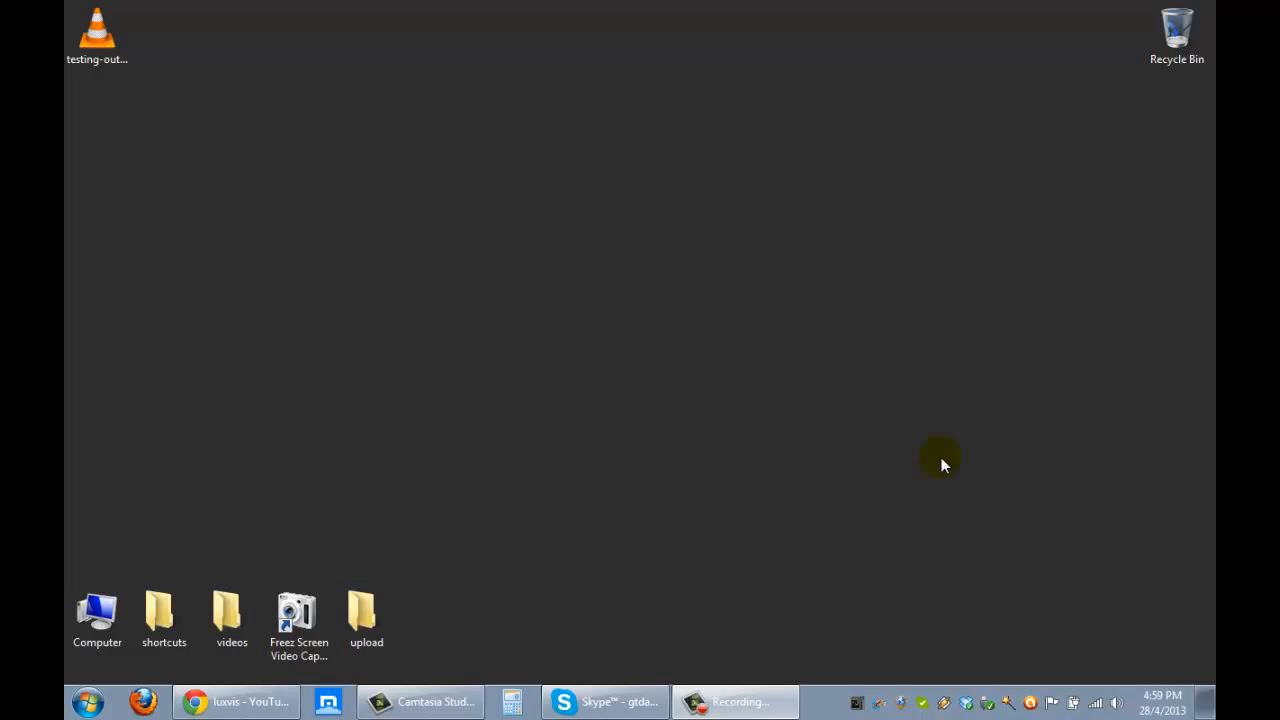
Switch to the YouTube tab and open Video Manager from the account menu
left_click(97, 30)
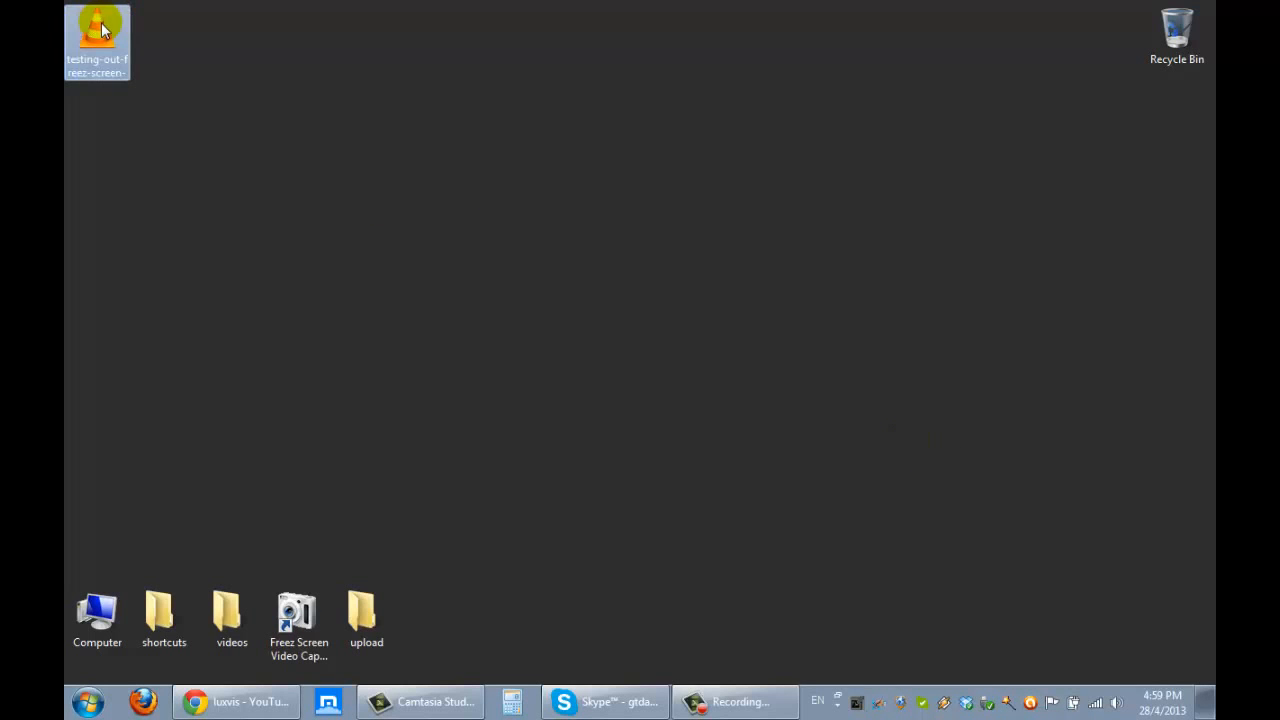
mouse_move(97, 30)
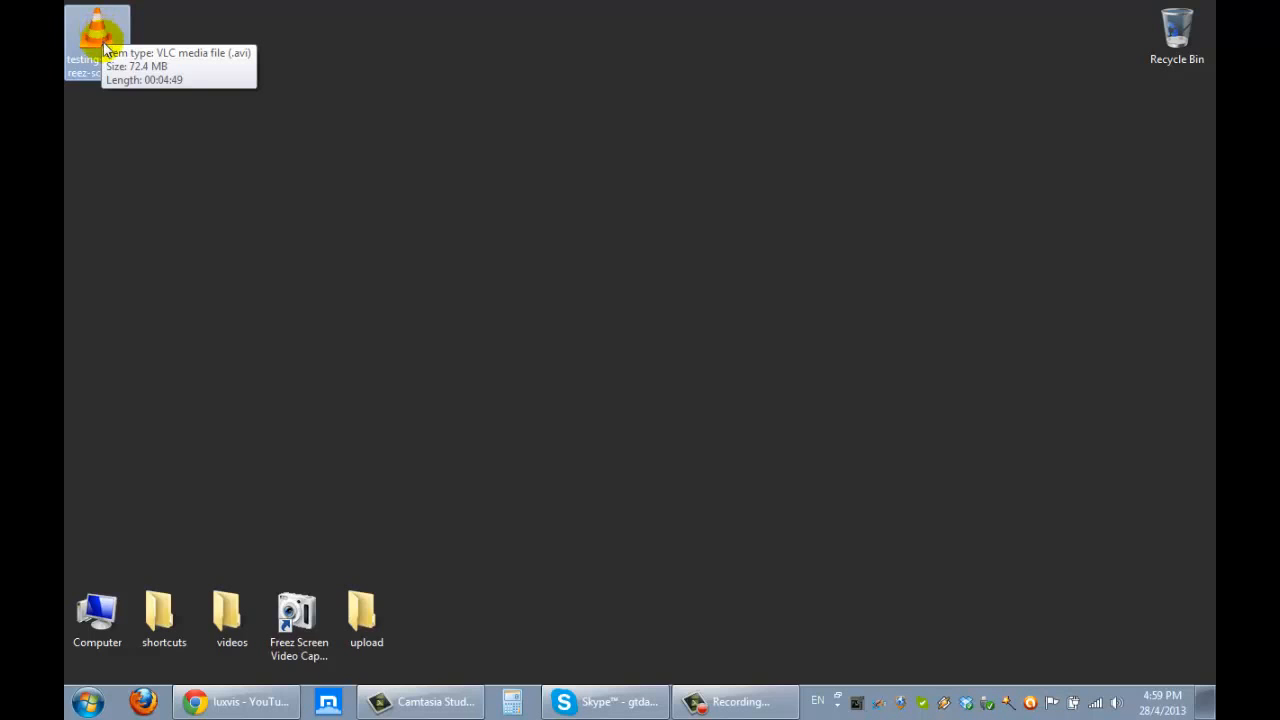
left_click(236, 701)
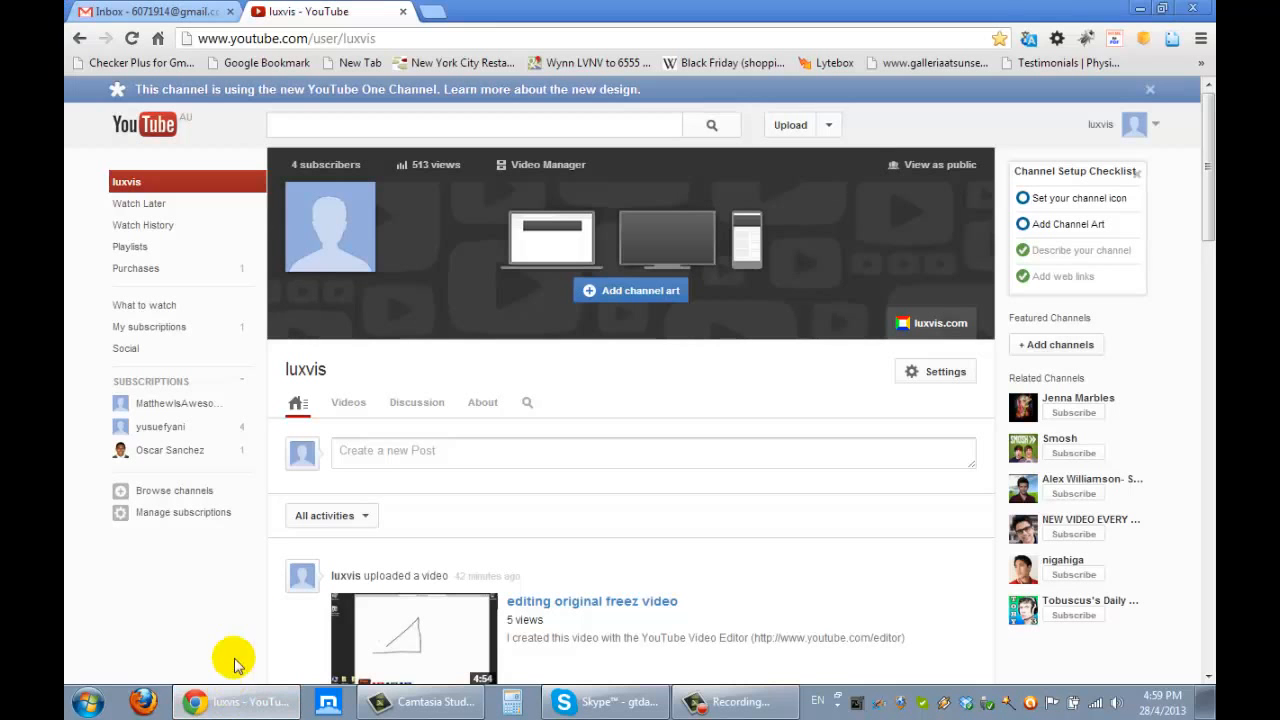
mouse_move(394, 133)
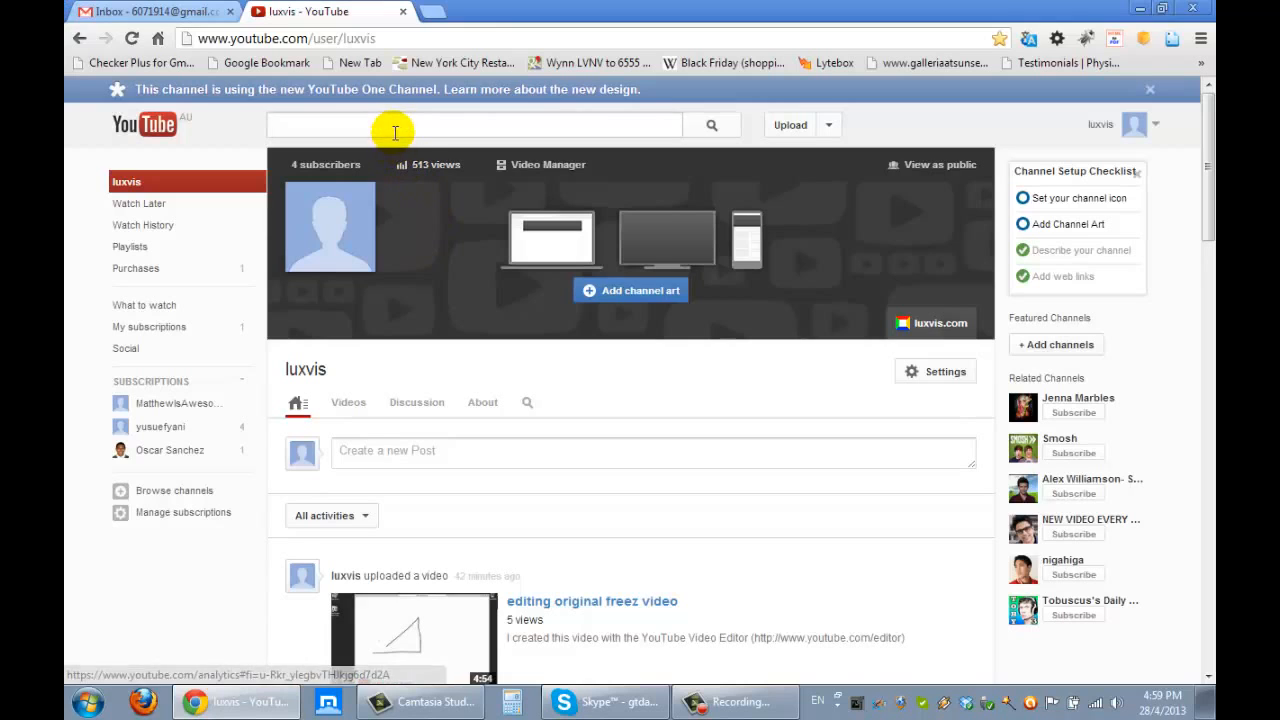
mouse_move(1100, 110)
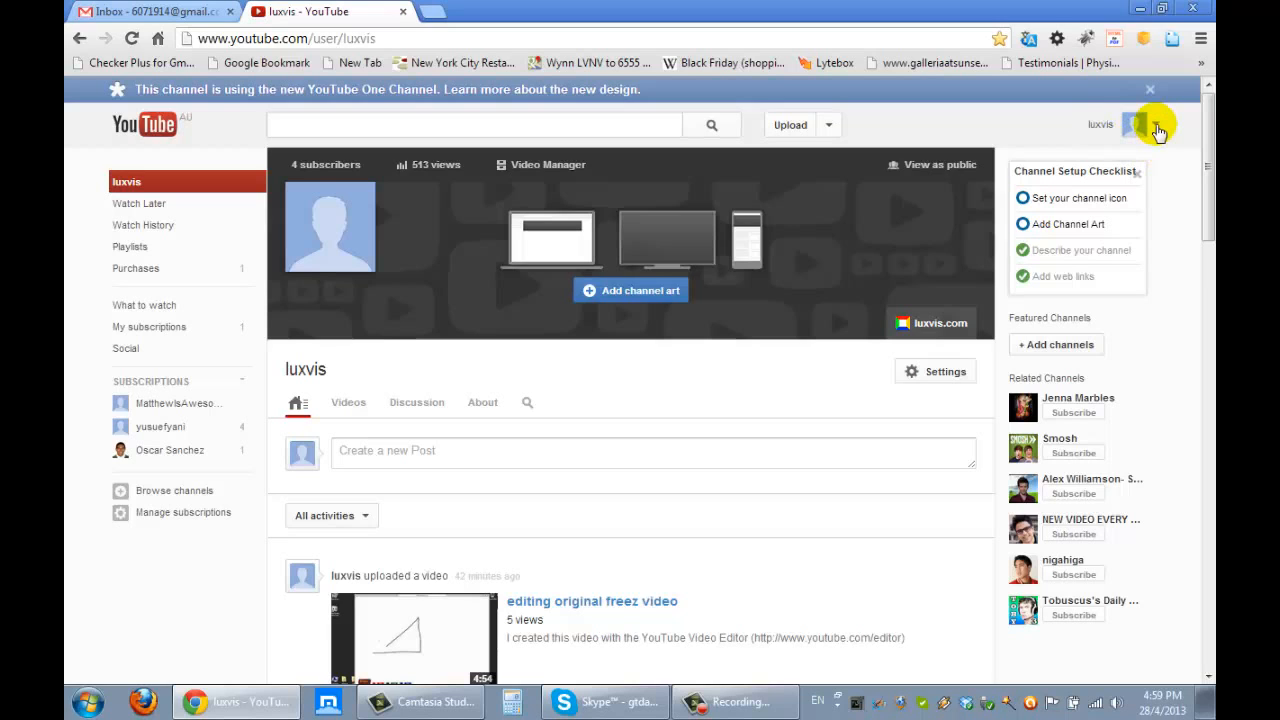
left_click(1137, 124)
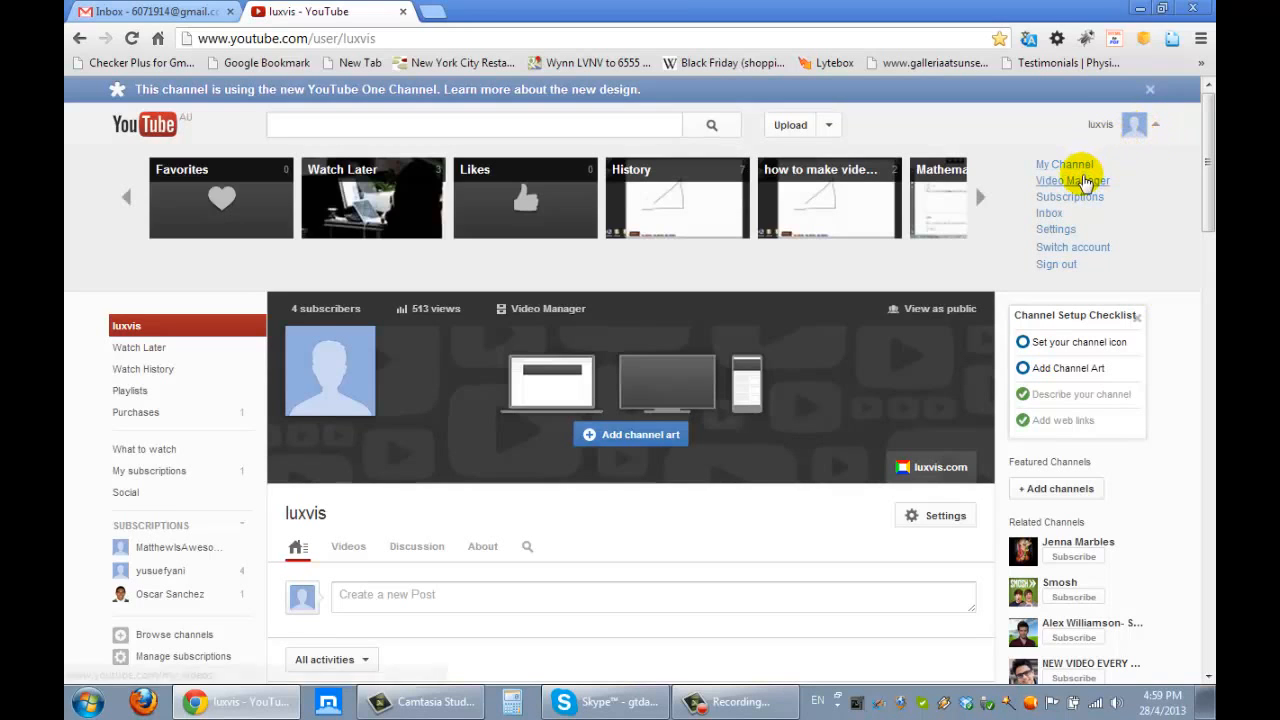
left_click(1073, 181)
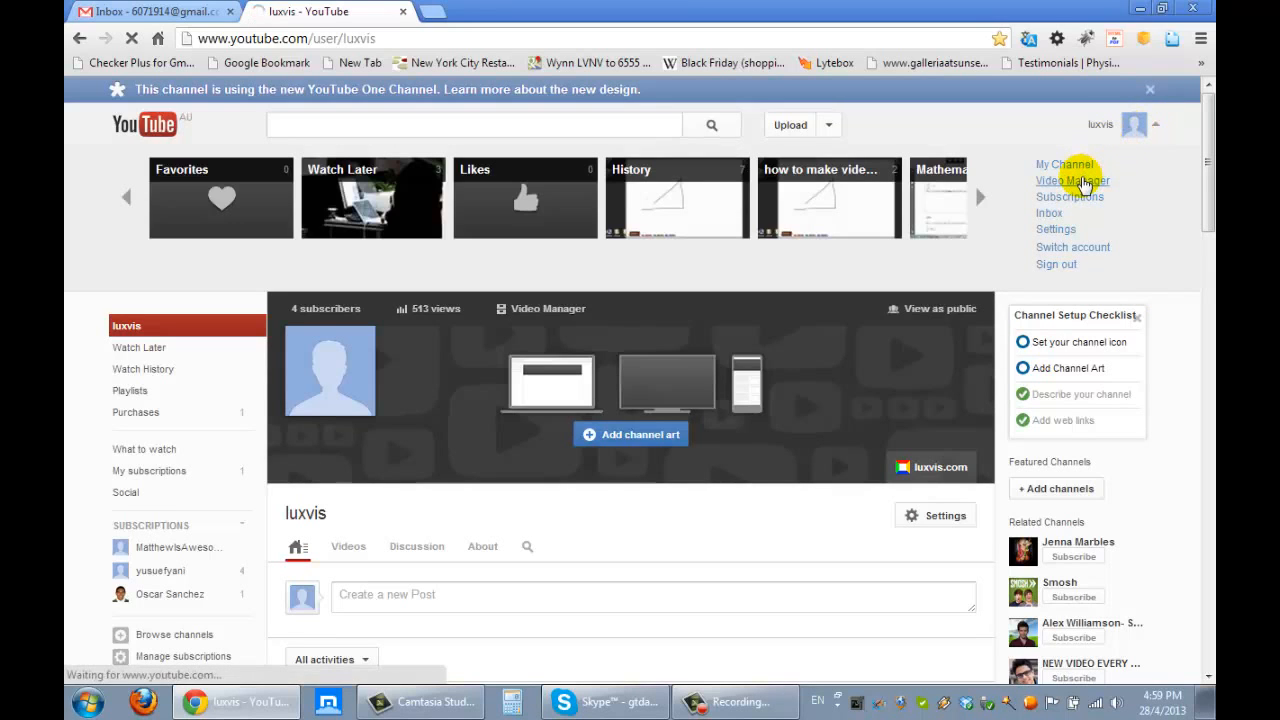
left_click(1072, 181)
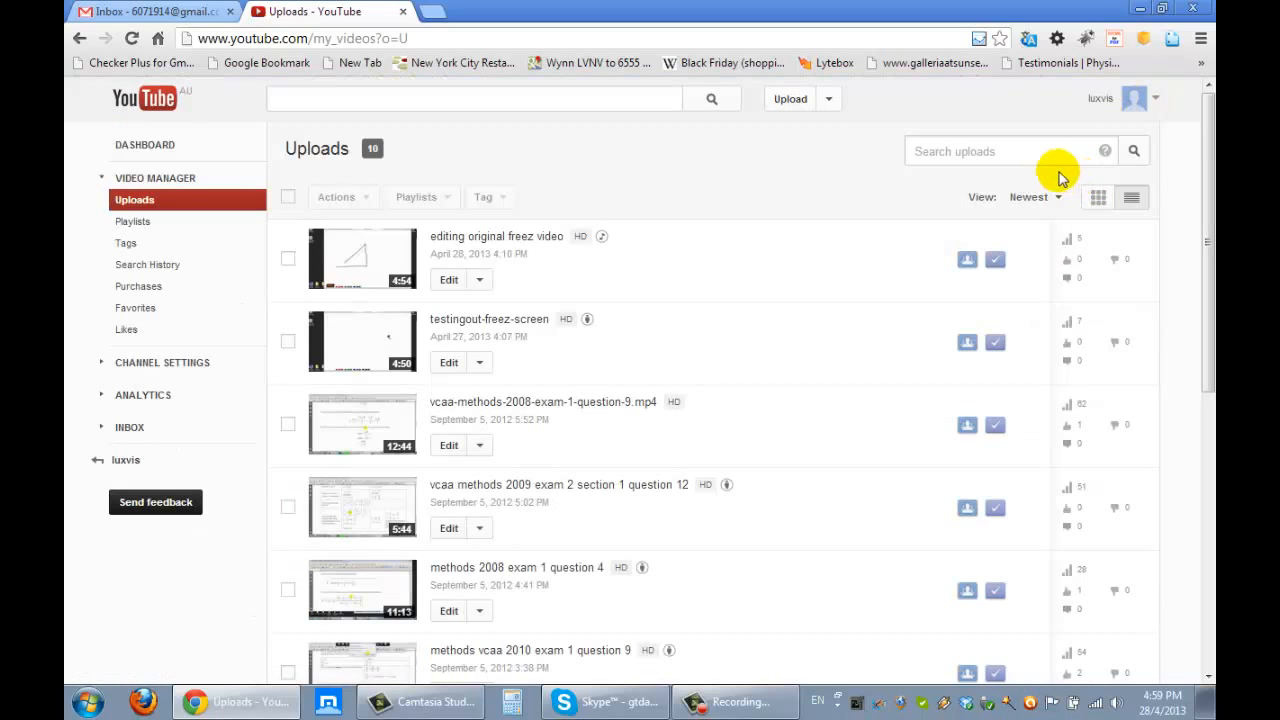
mouse_move(785, 138)
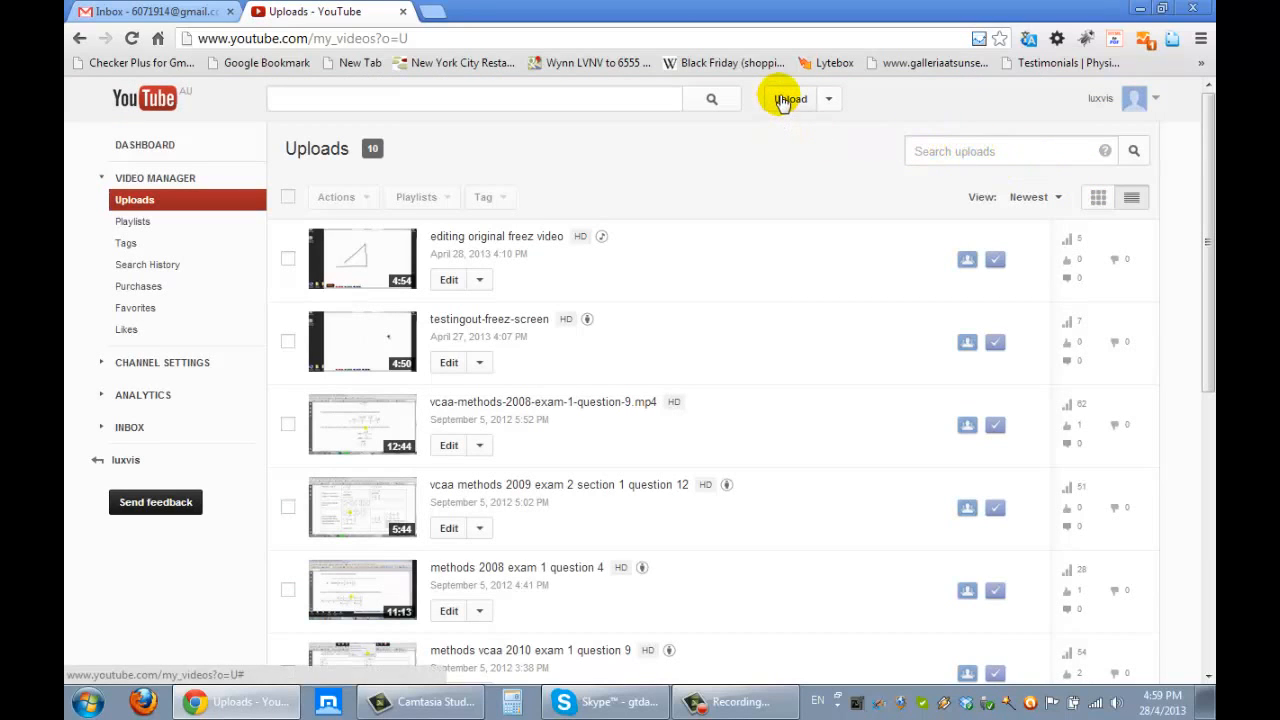
mouse_move(1140, 100)
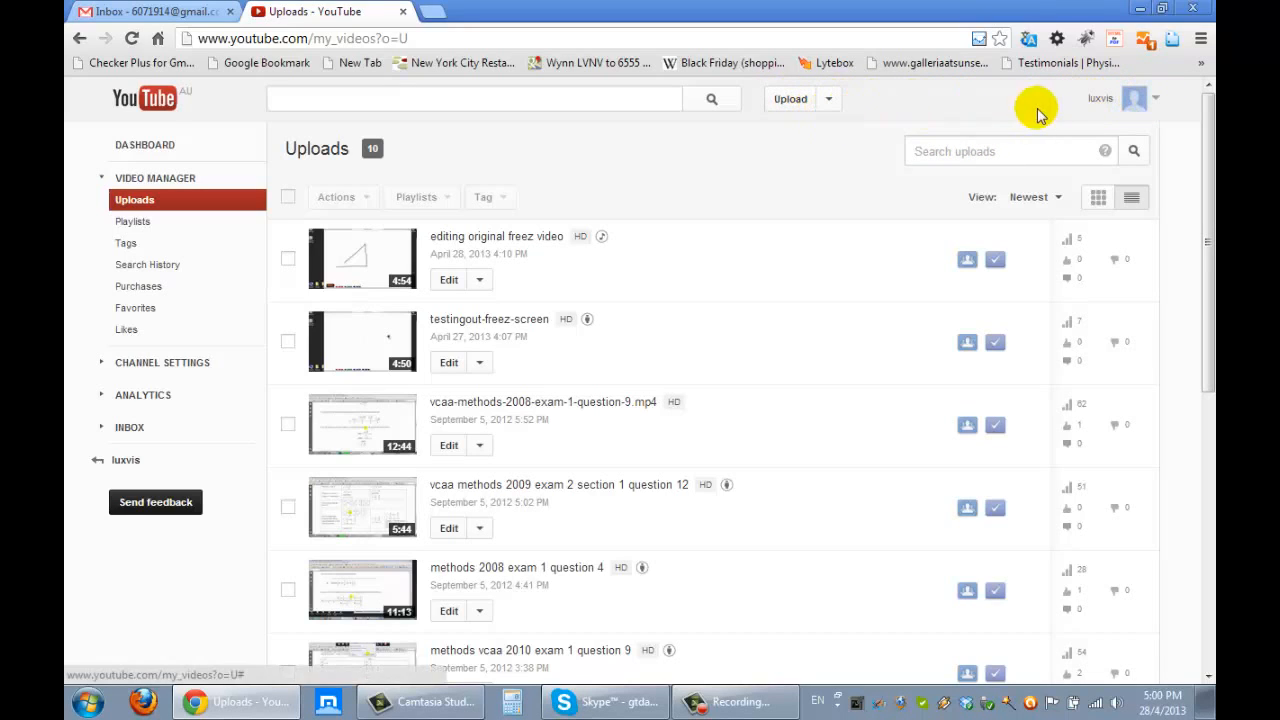
mouse_move(790, 99)
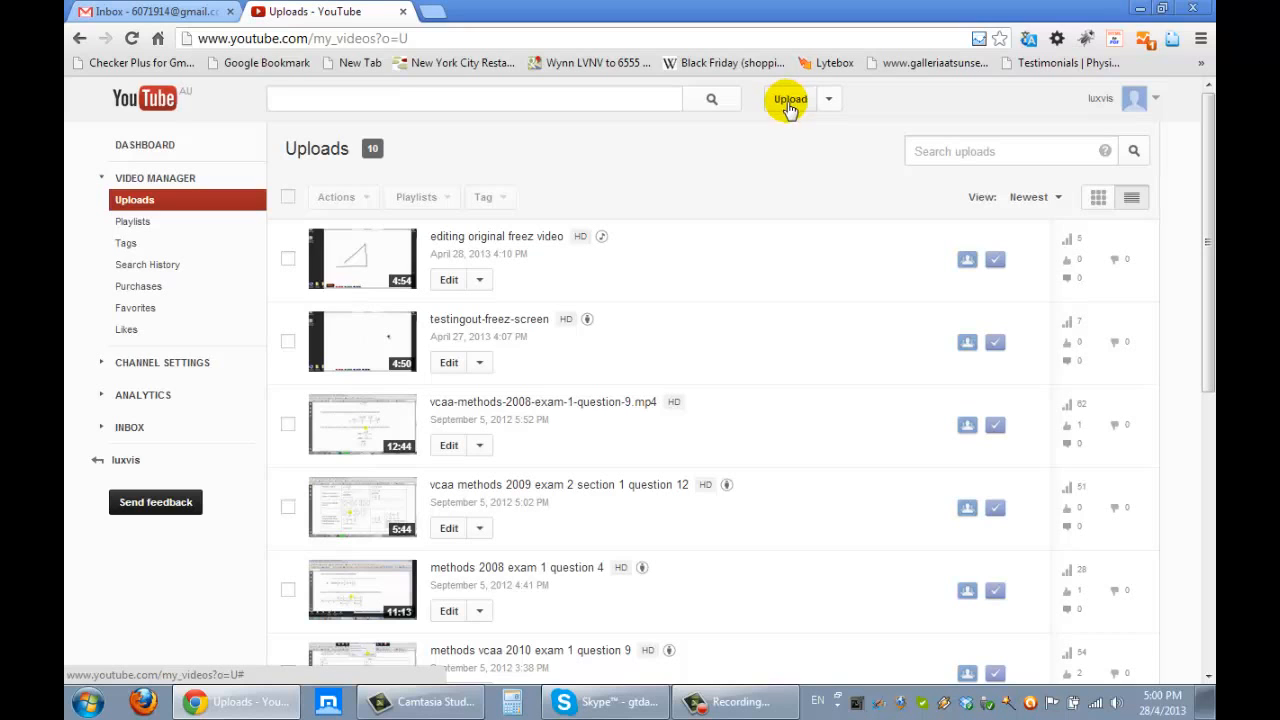
Start a new upload in a restored-down Chrome window and drag the desktop video over it
left_click(789, 99)
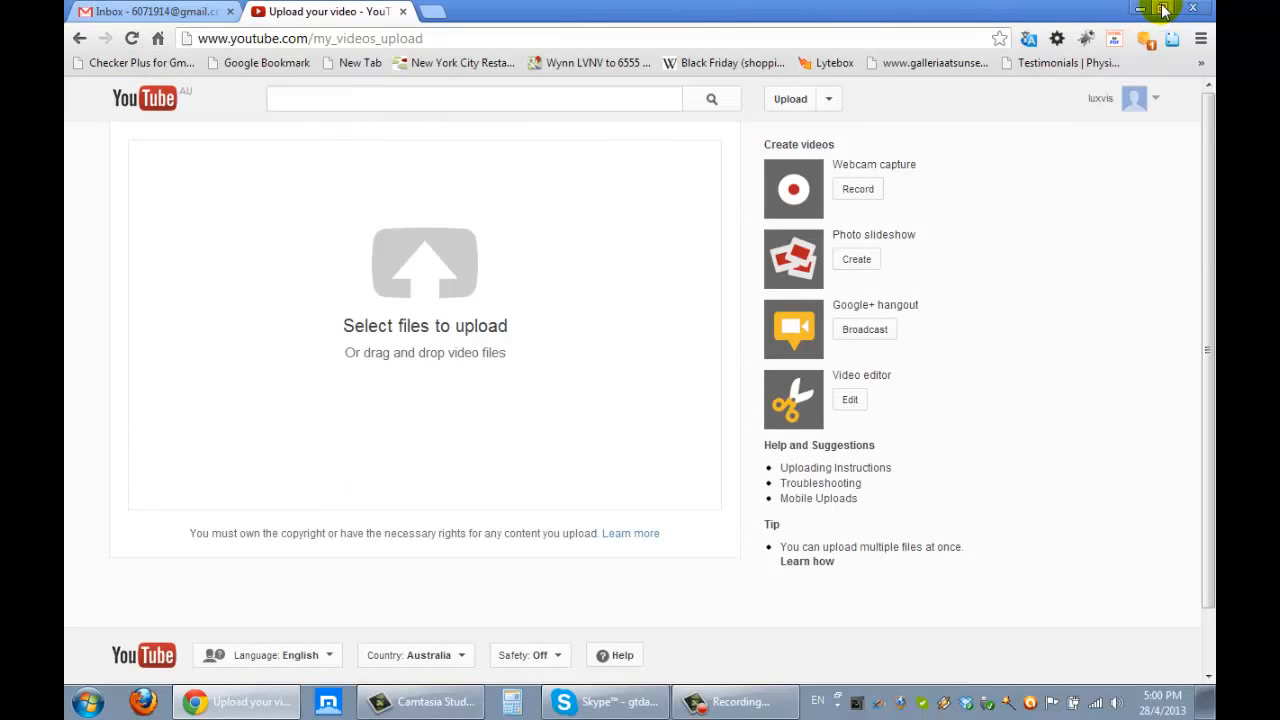
left_click(1147, 10)
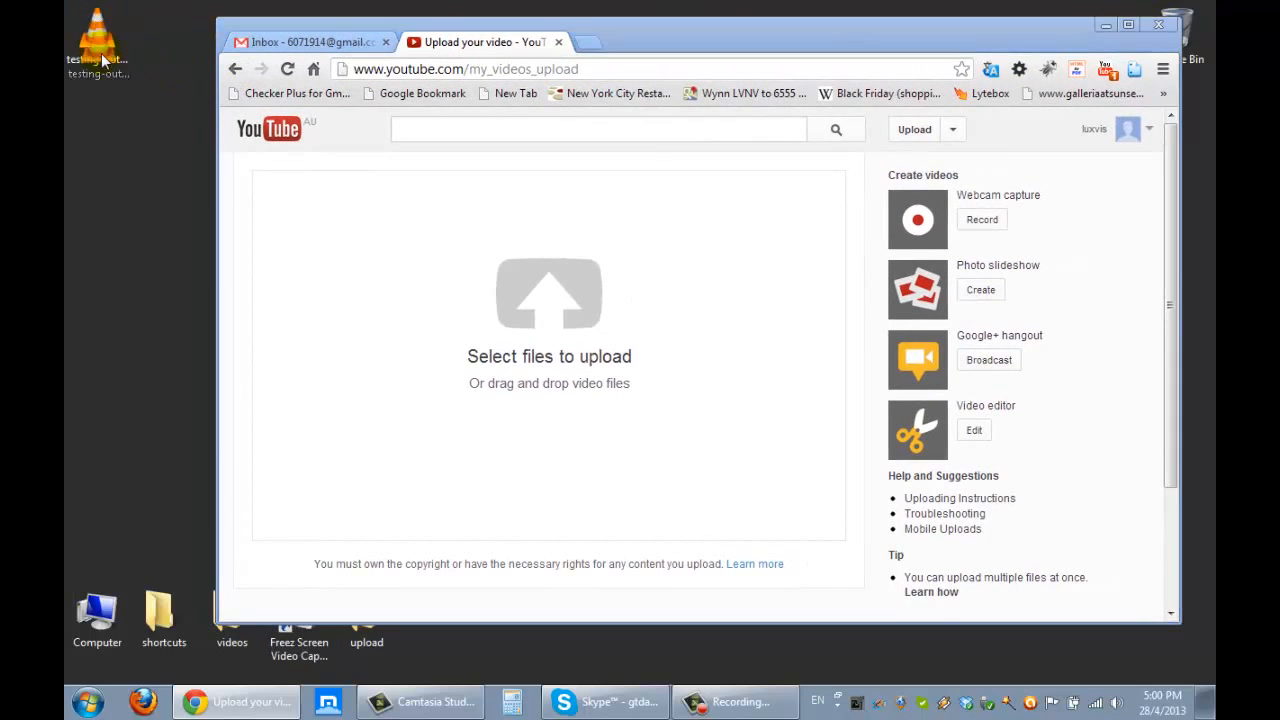
left_click_drag(98, 40, 385, 245)
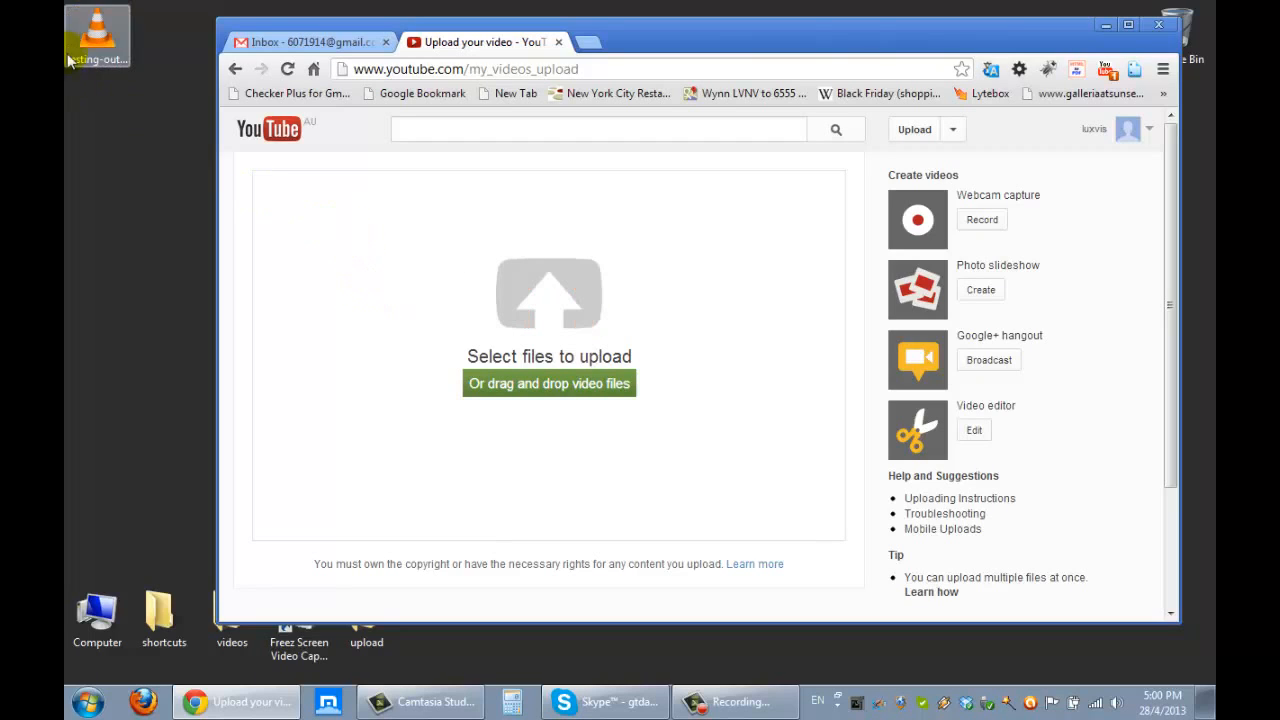
mouse_move(335, 215)
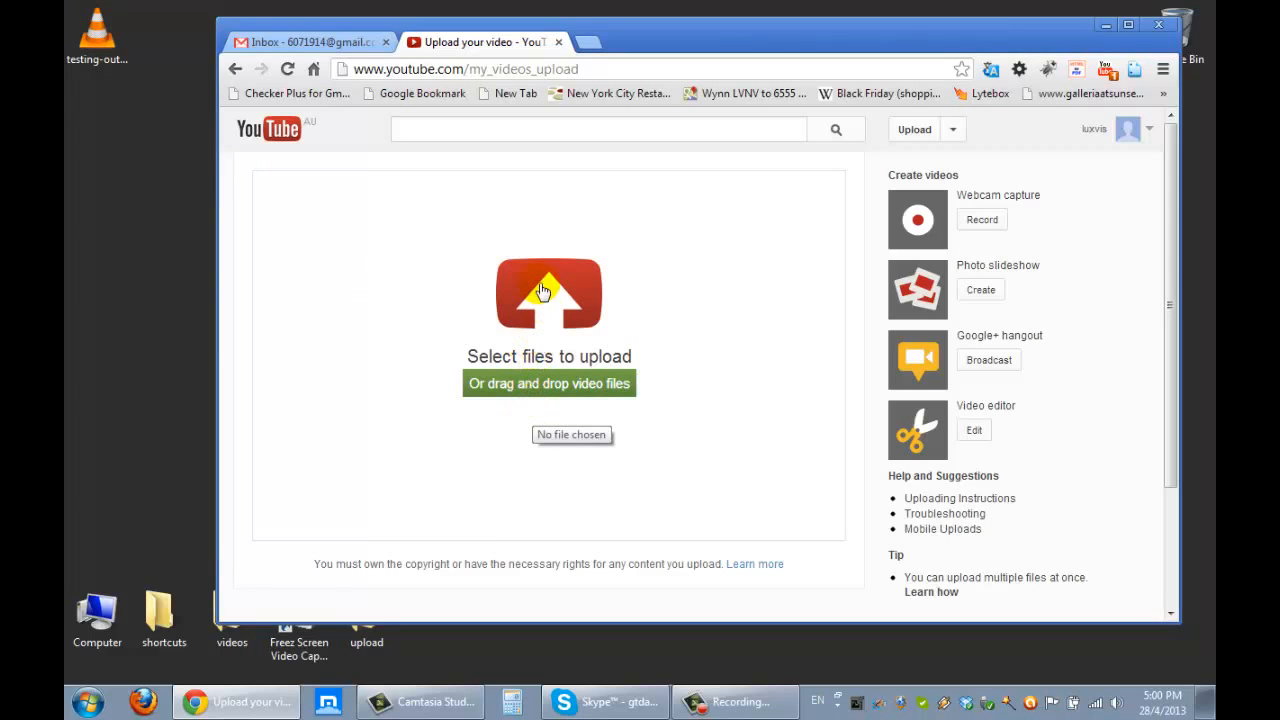
Pick the testing-out-freez-screen file from the Desktop in the Open dialog
left_click(548, 293)
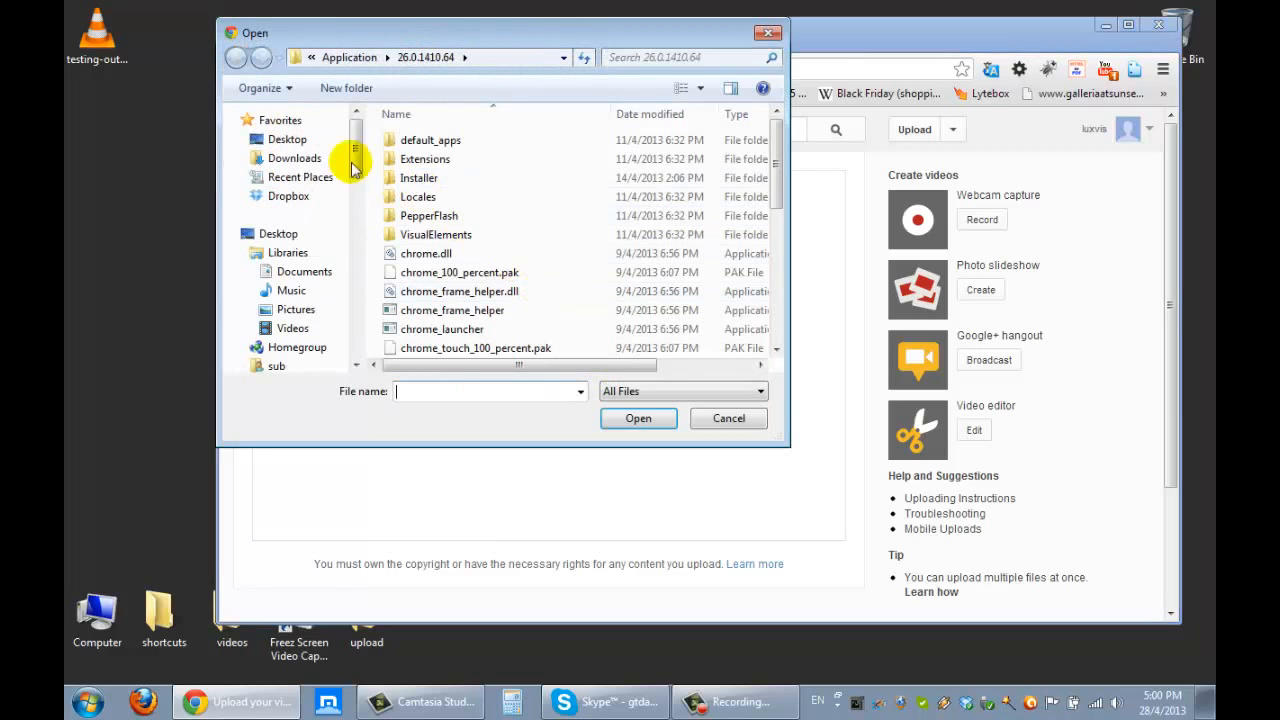
left_click(288, 139)
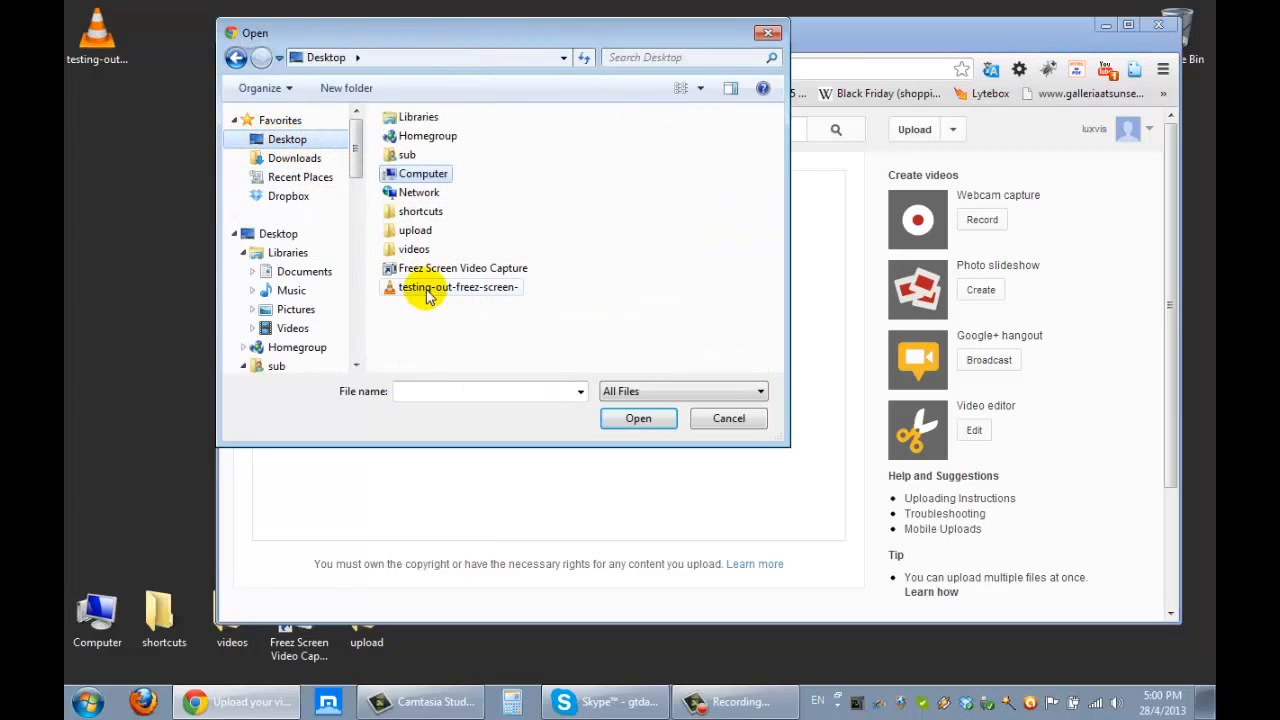
left_click(459, 287)
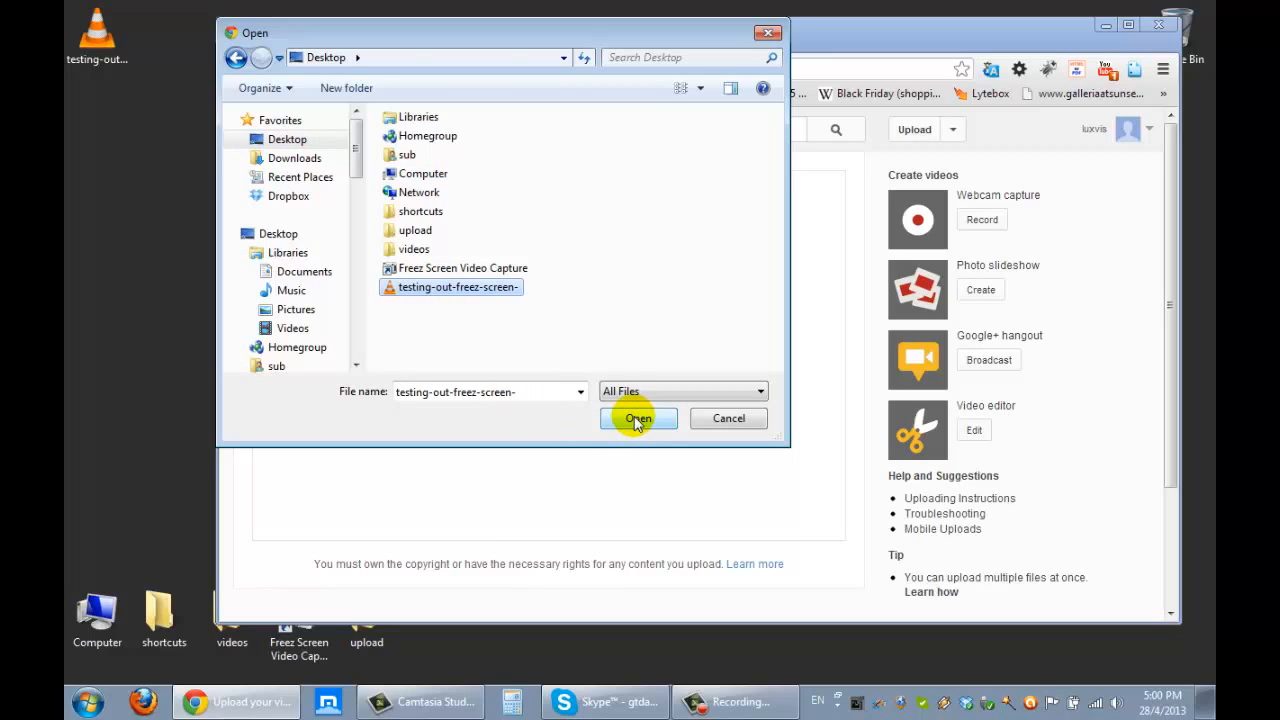
left_click(638, 418)
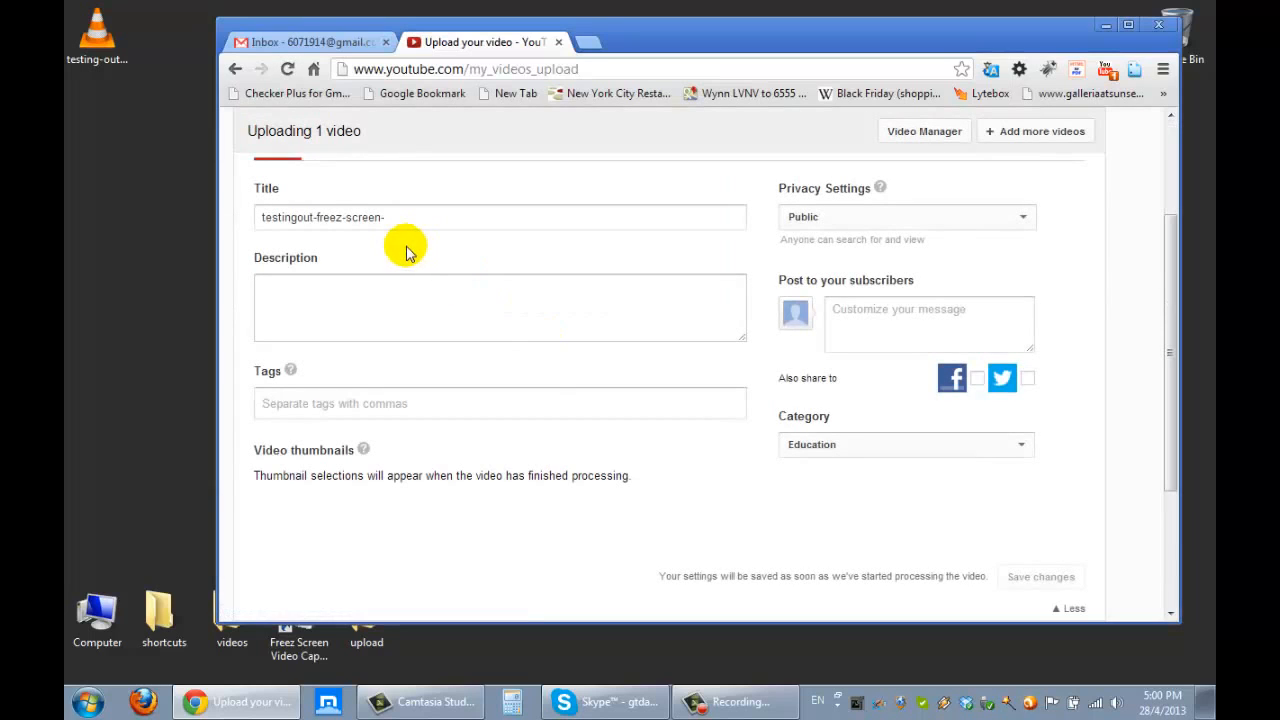
mouse_move(295, 133)
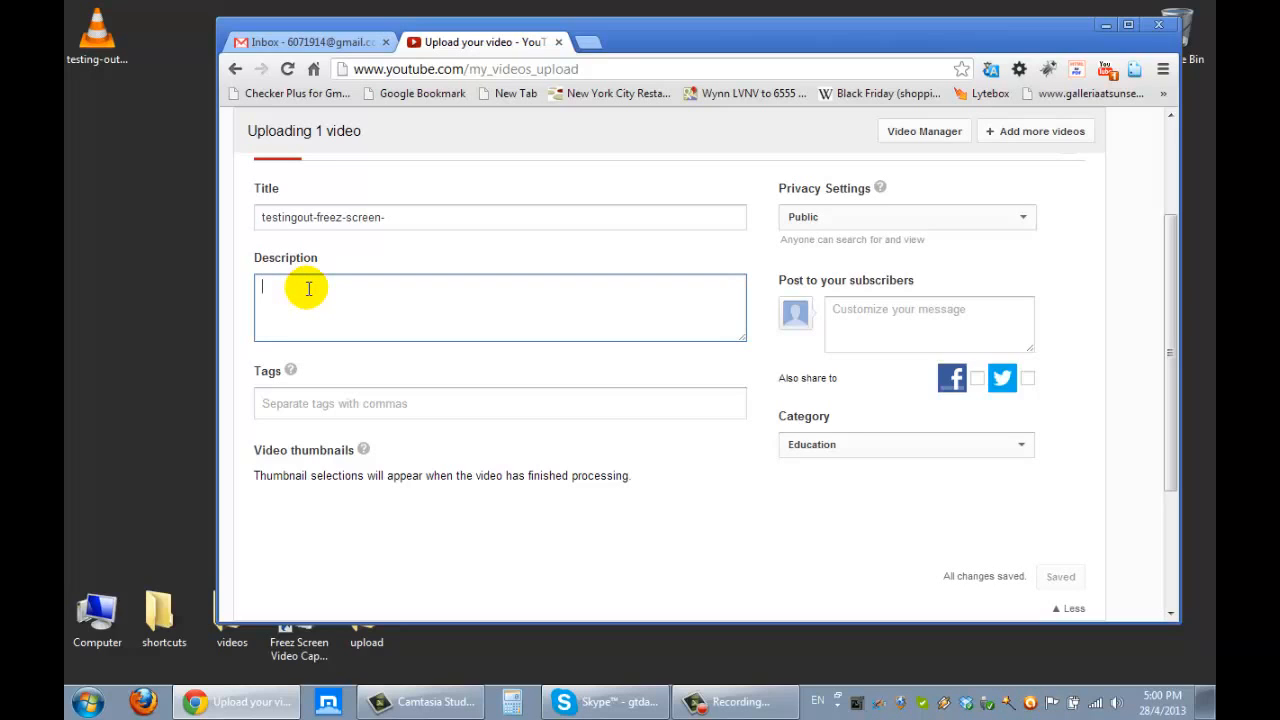
mouse_move(878, 105)
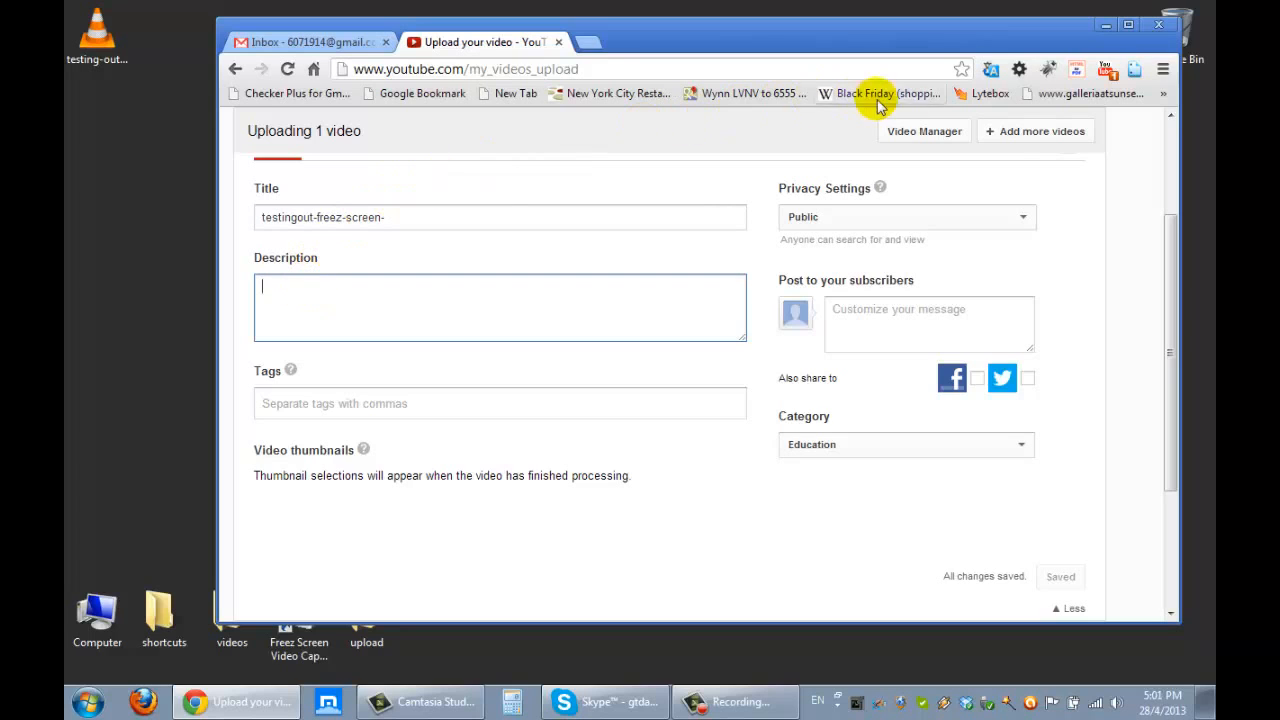
mouse_move(581, 313)
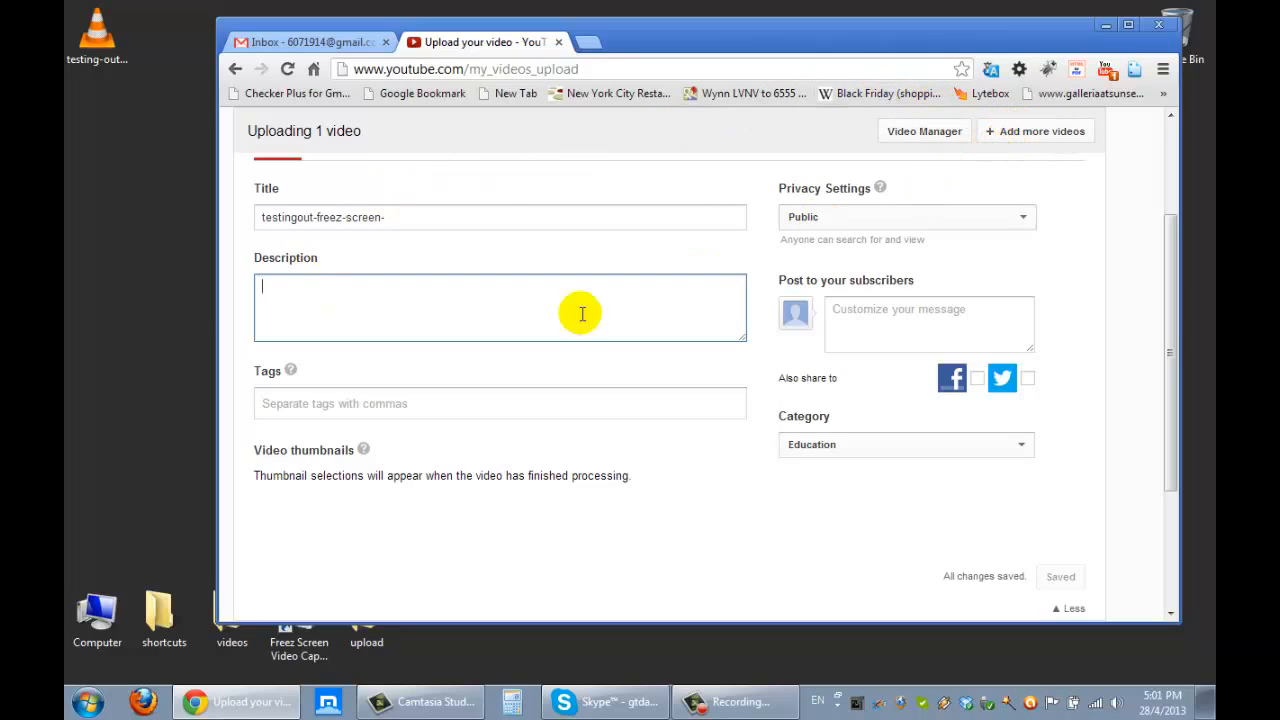
mouse_move(288, 324)
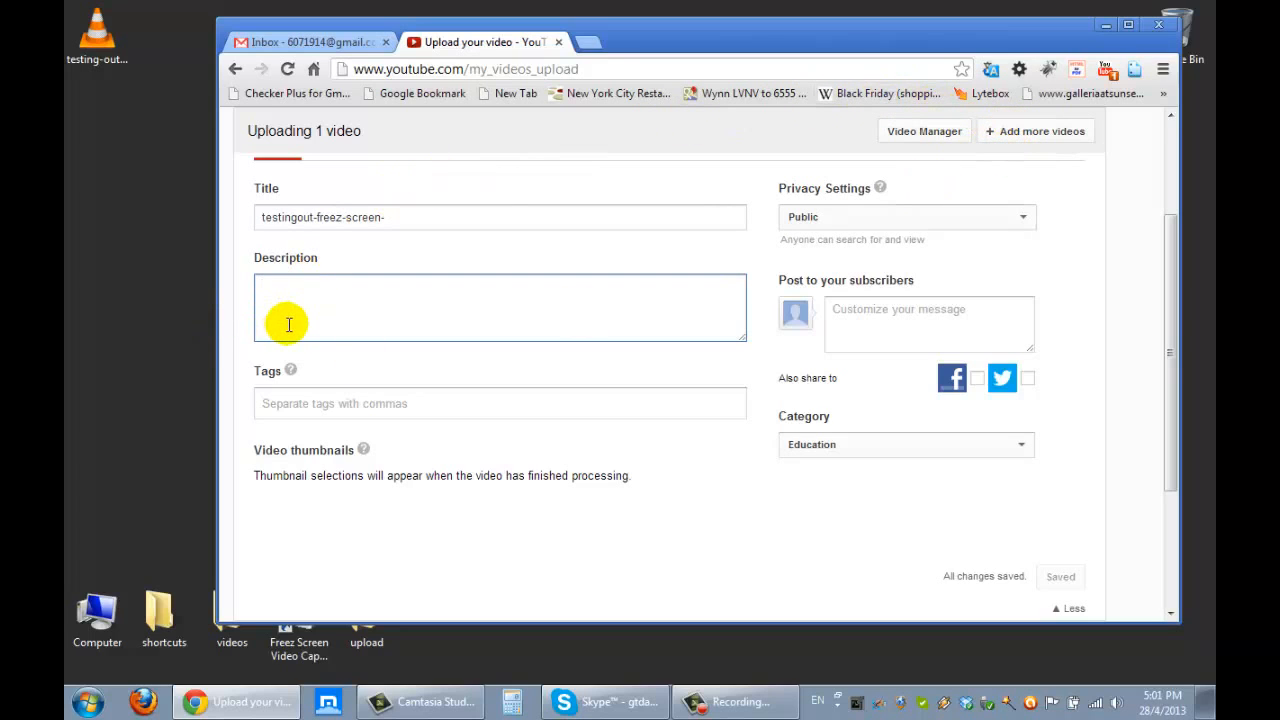
Enter the description 'Original produced video with no sound on it. This video will be edited…'
type("Orig")
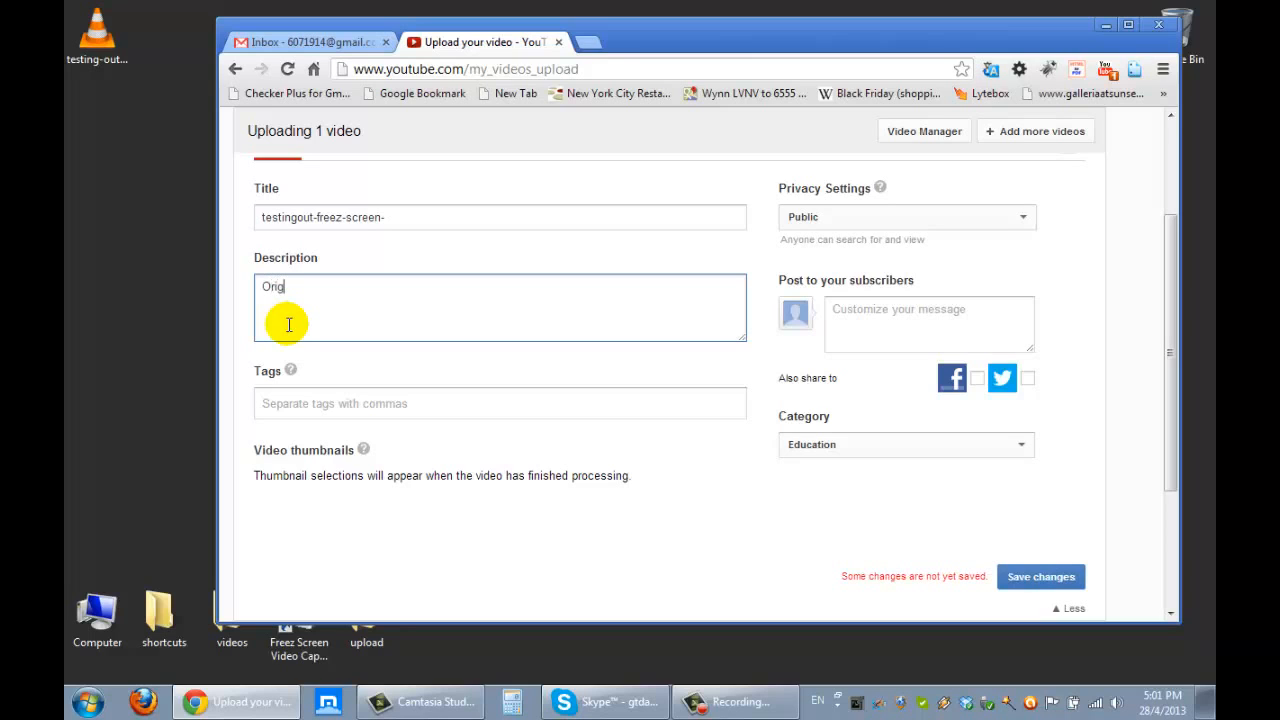
type("inal")
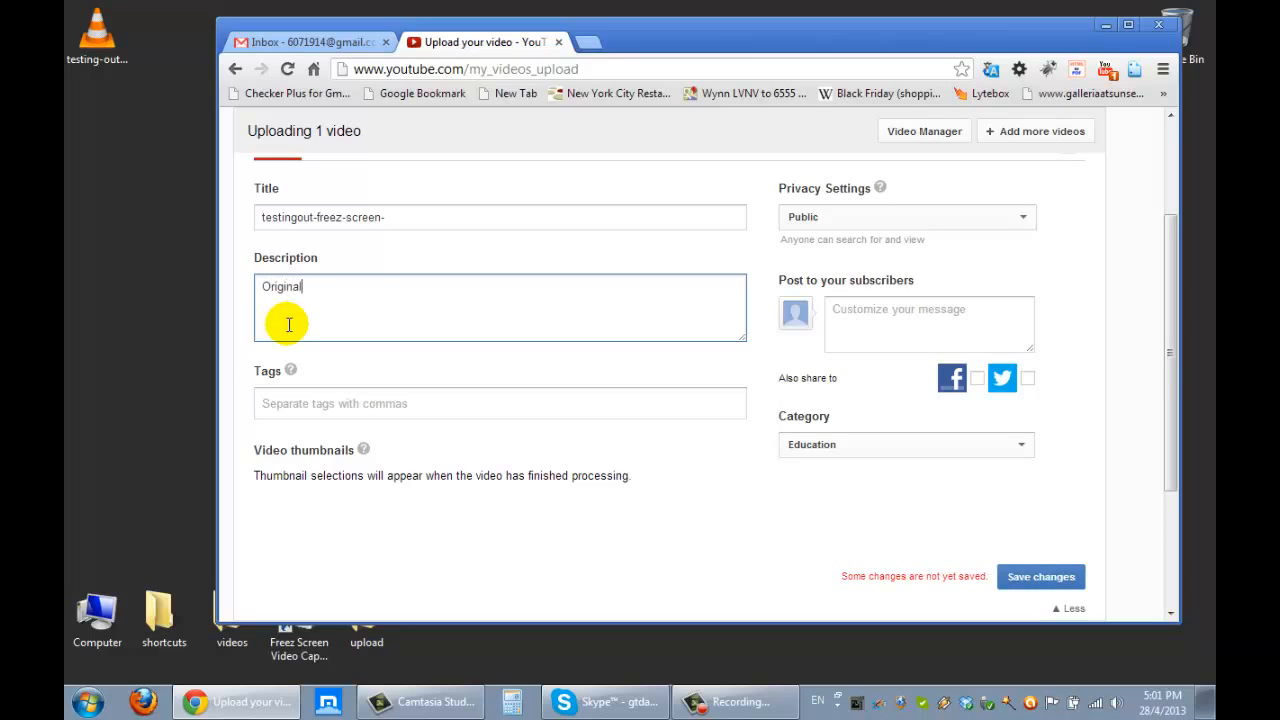
type("produced")
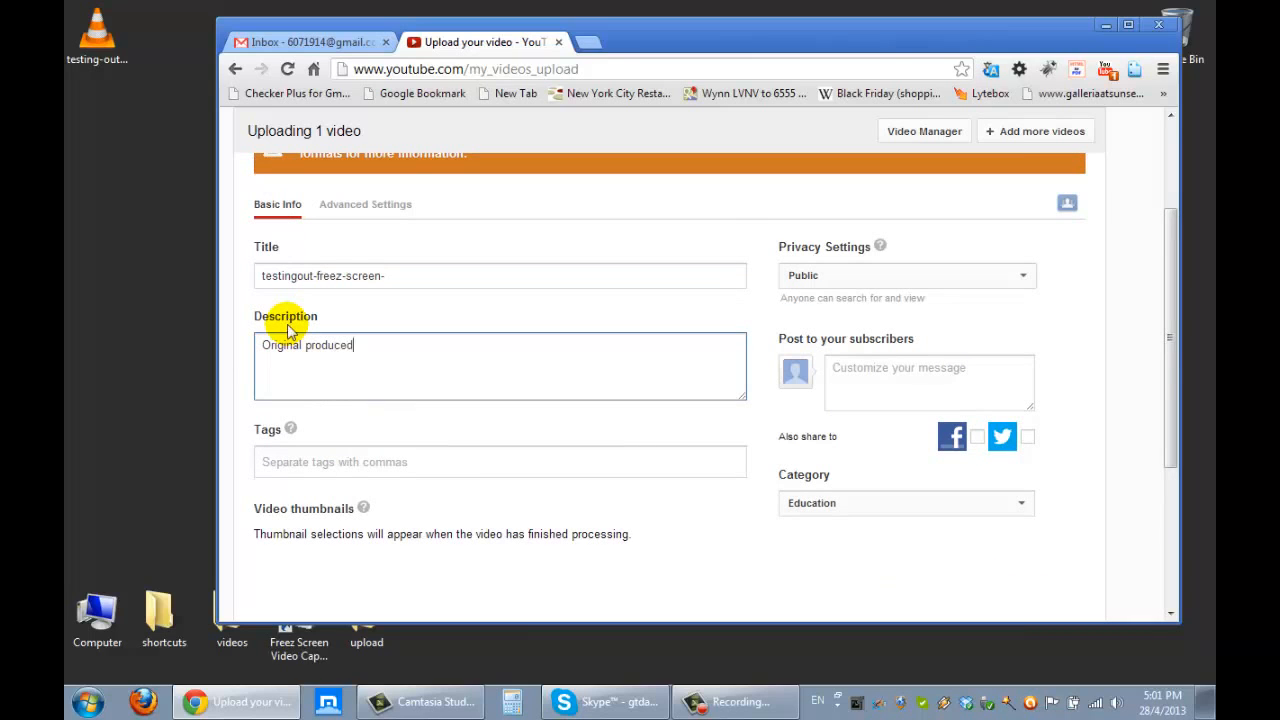
type("video with")
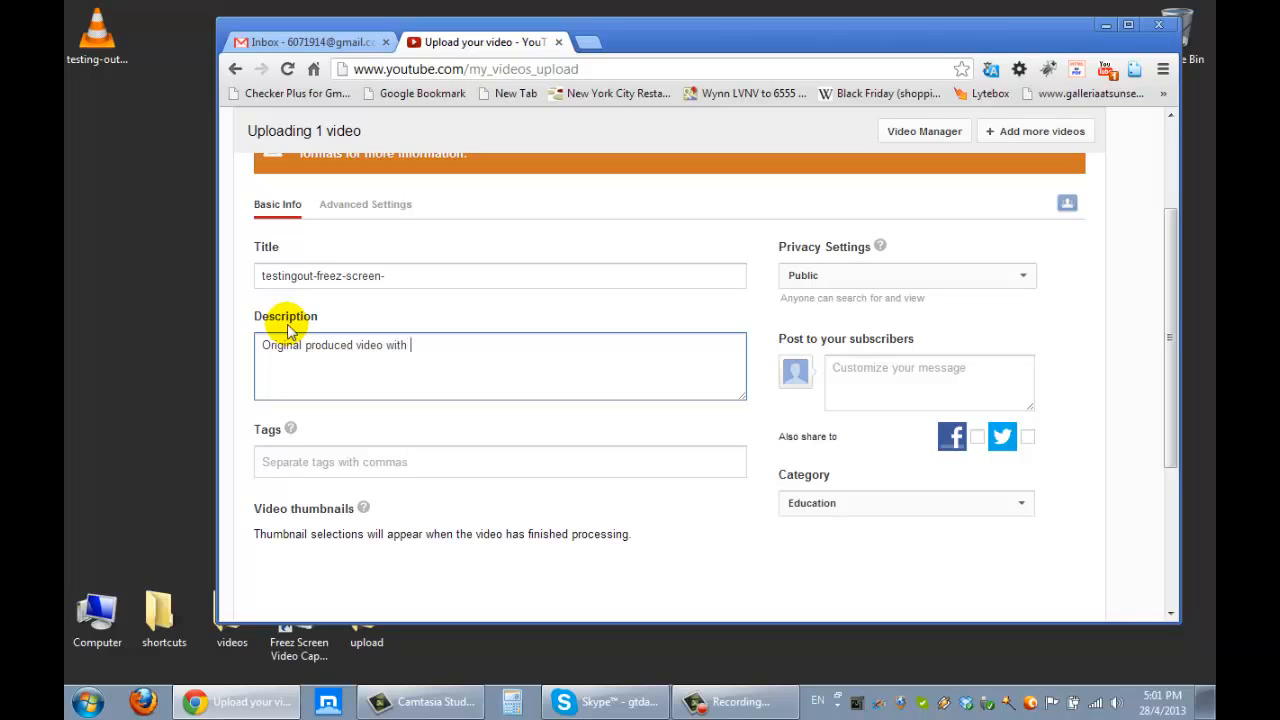
type("no sound")
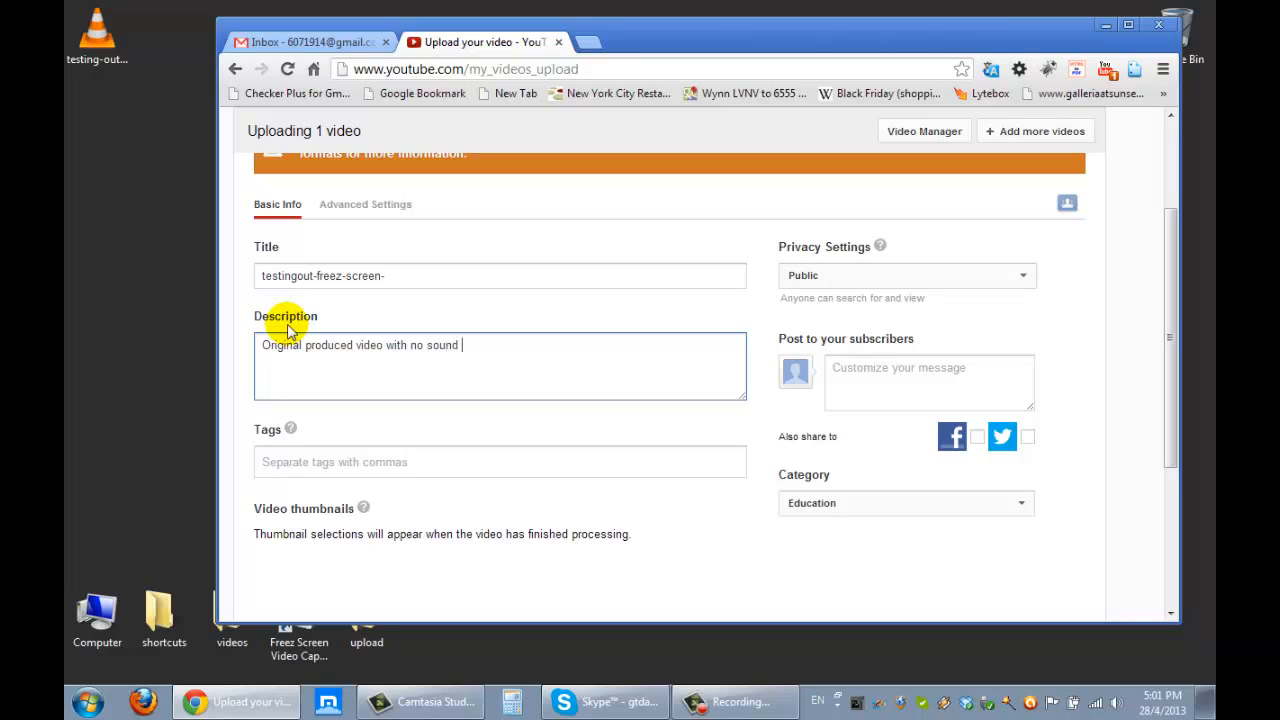
type("on it.")
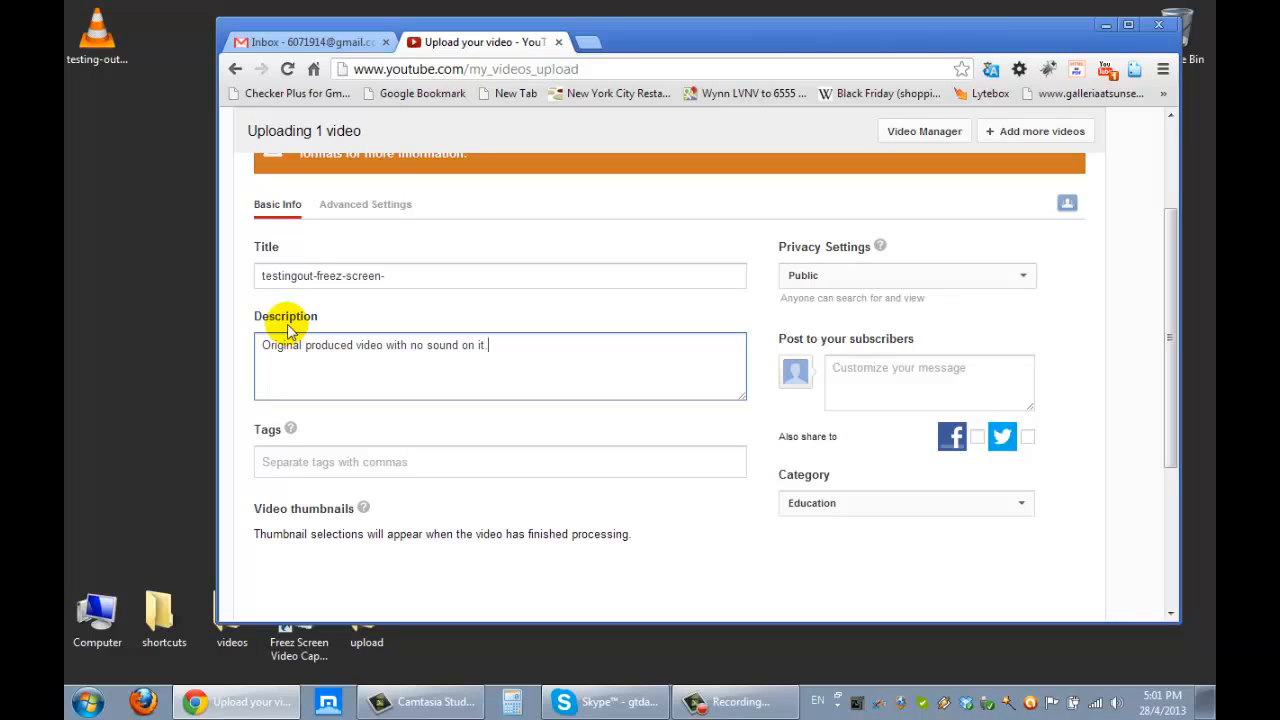
type("Thi")
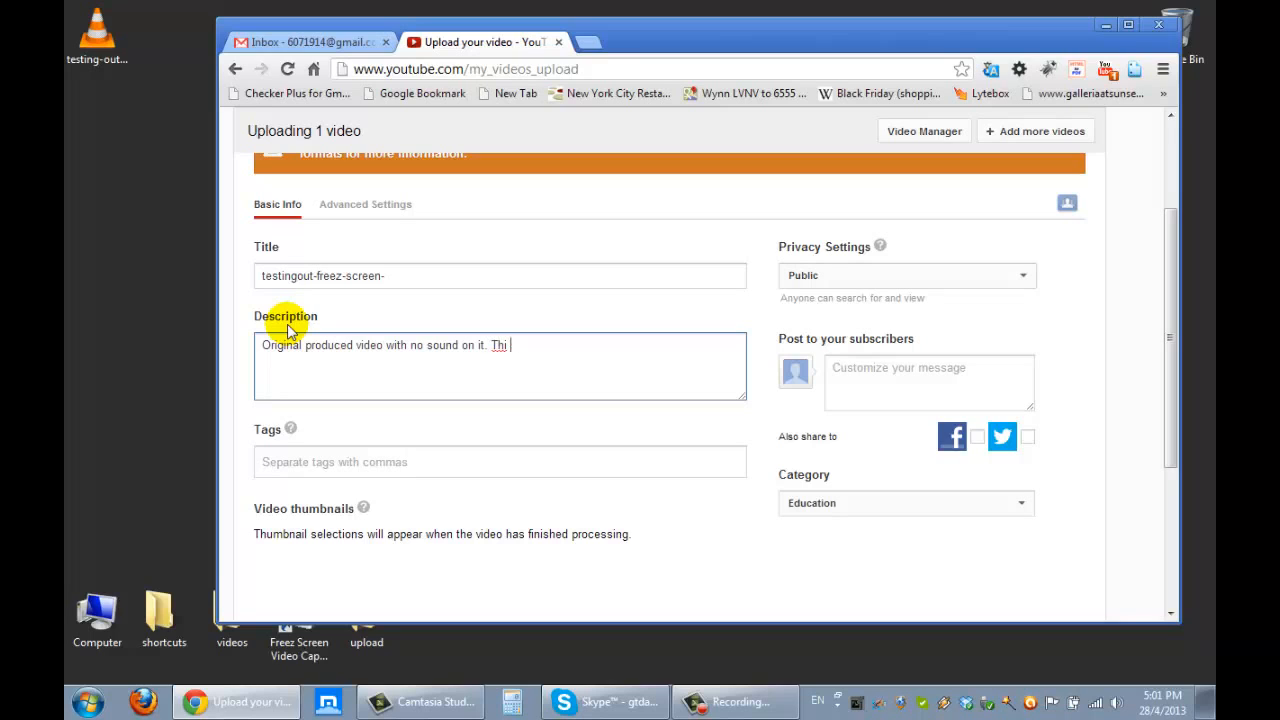
type("s video wi")
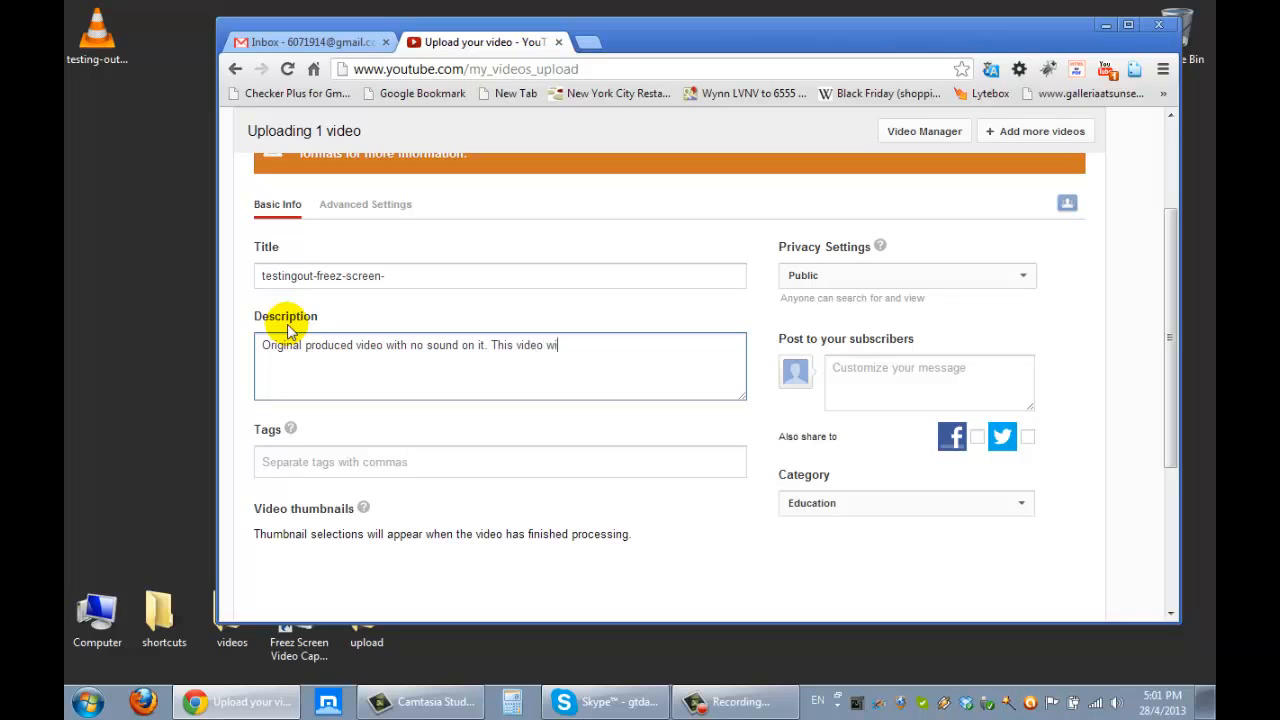
type("ll be editi")
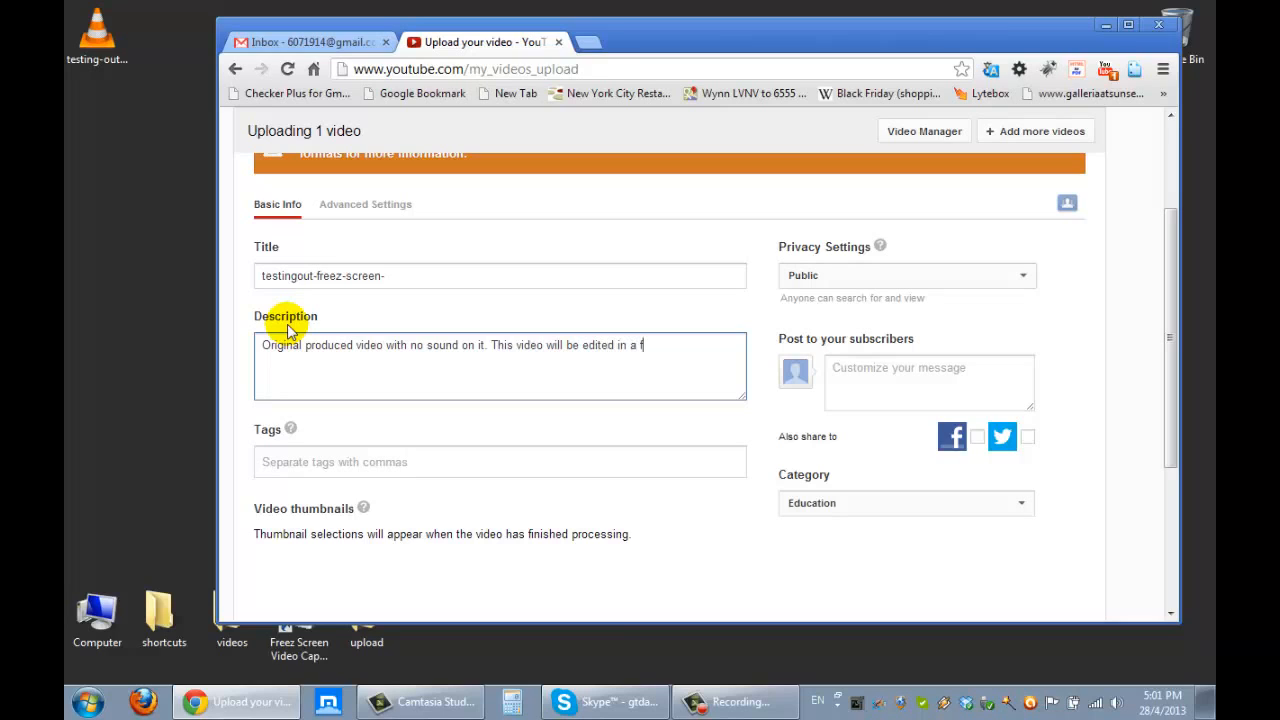
type("uture video with youtu")
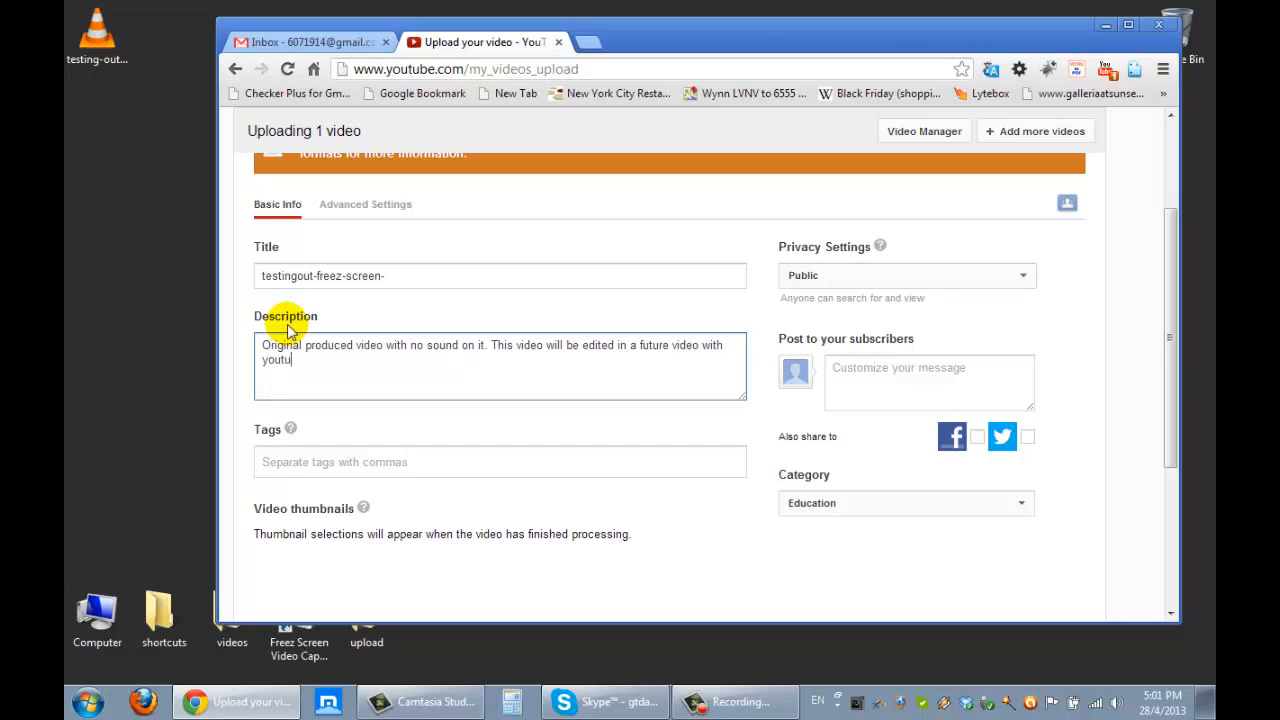
type("be editor")
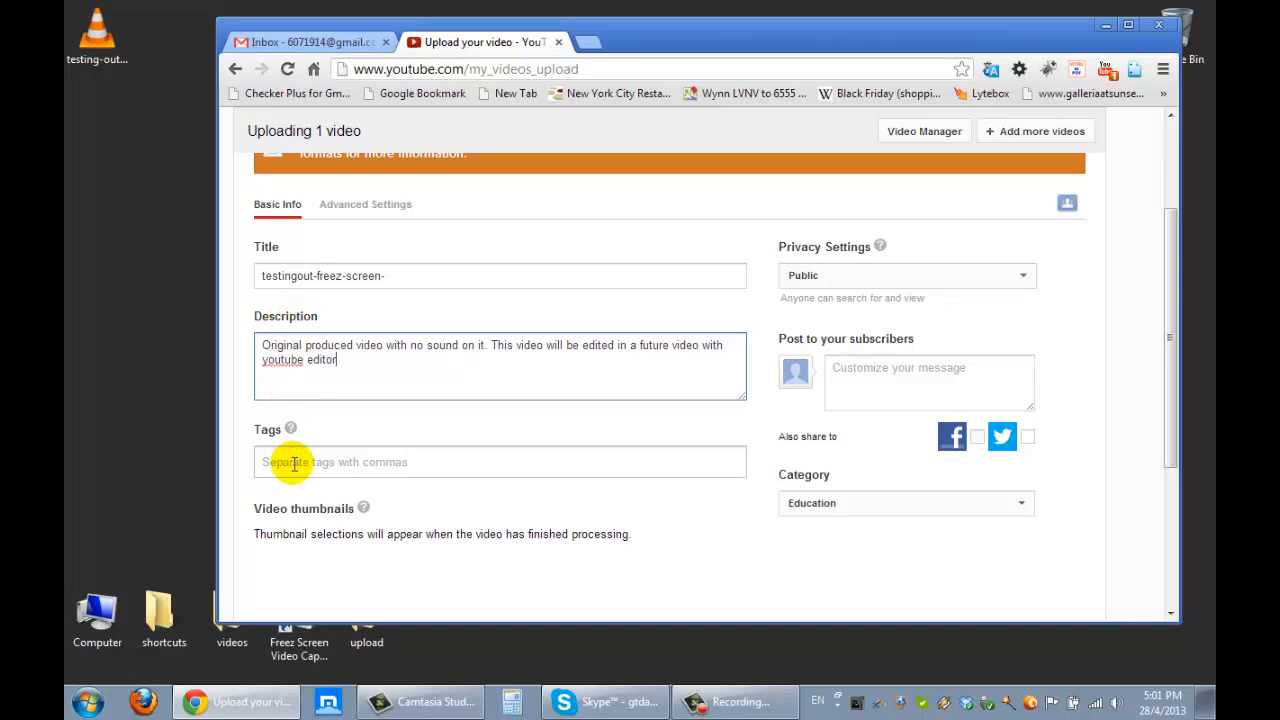
Enter 'how to upload videos' in the Tags field
left_click(300, 461)
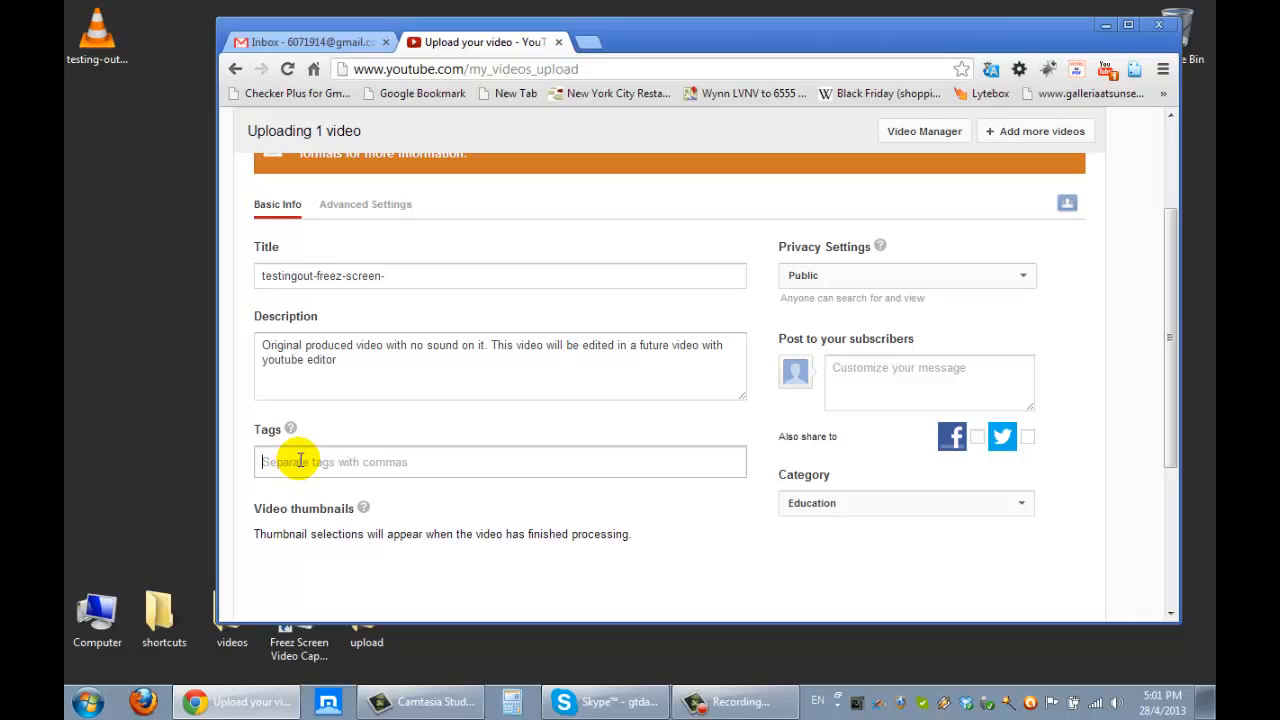
type("how")
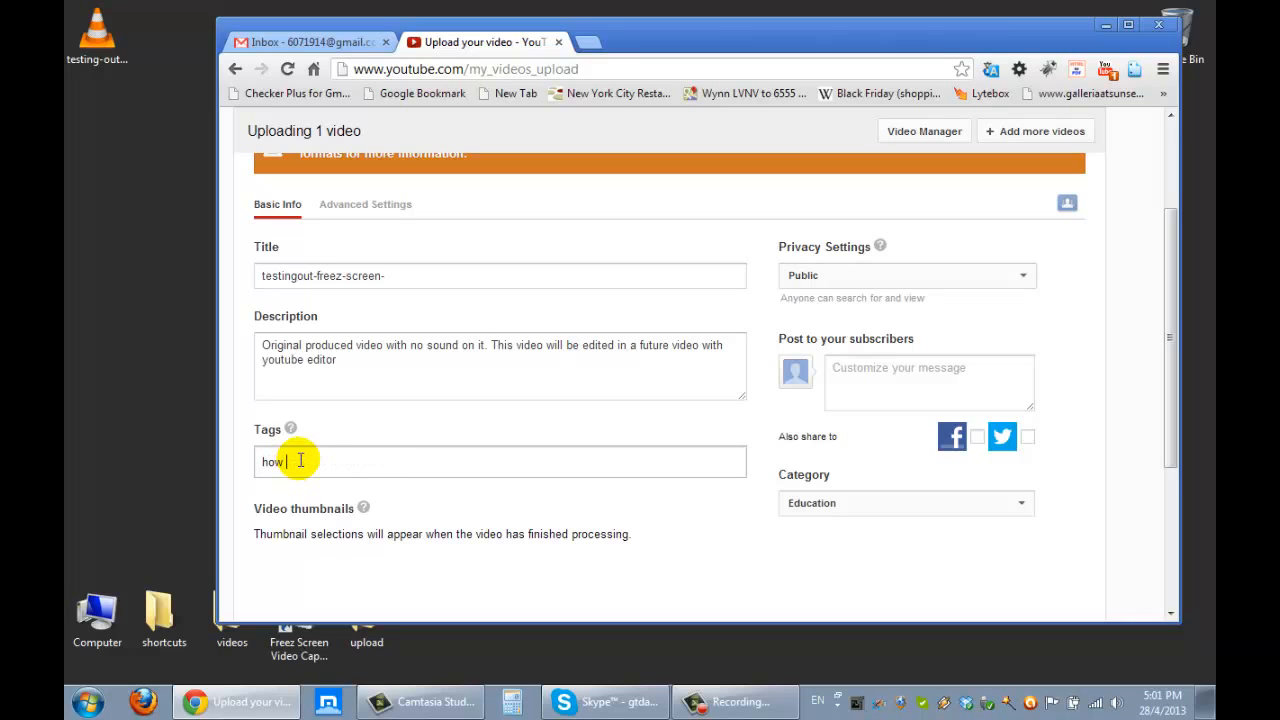
type("to upload")
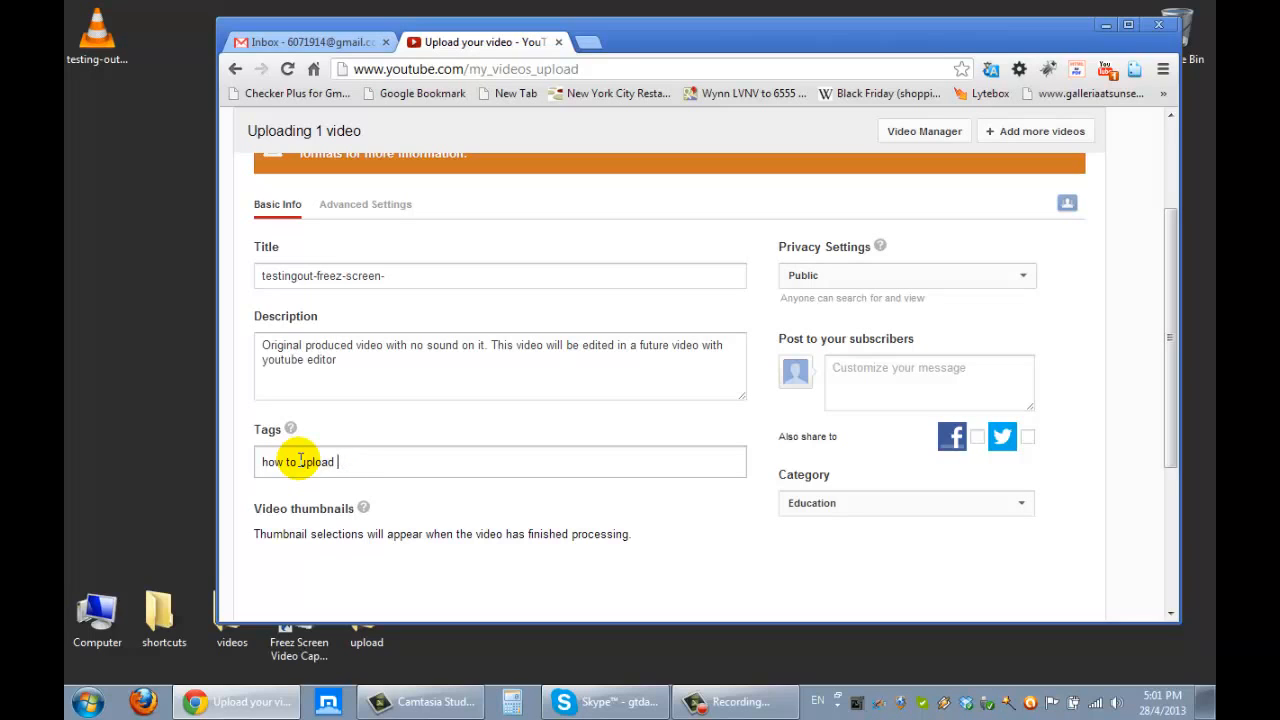
type("videos")
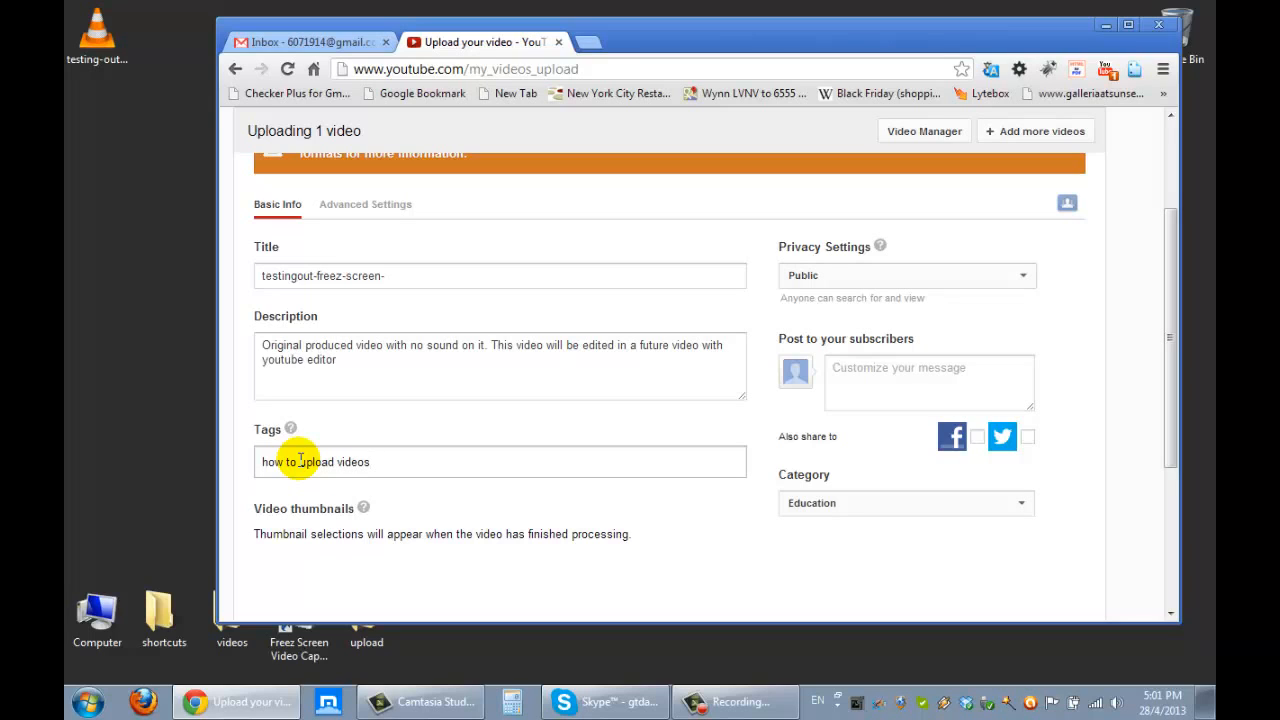
Scroll the upload page back to the top to see the progress bar at 13%
scroll("up", 3)
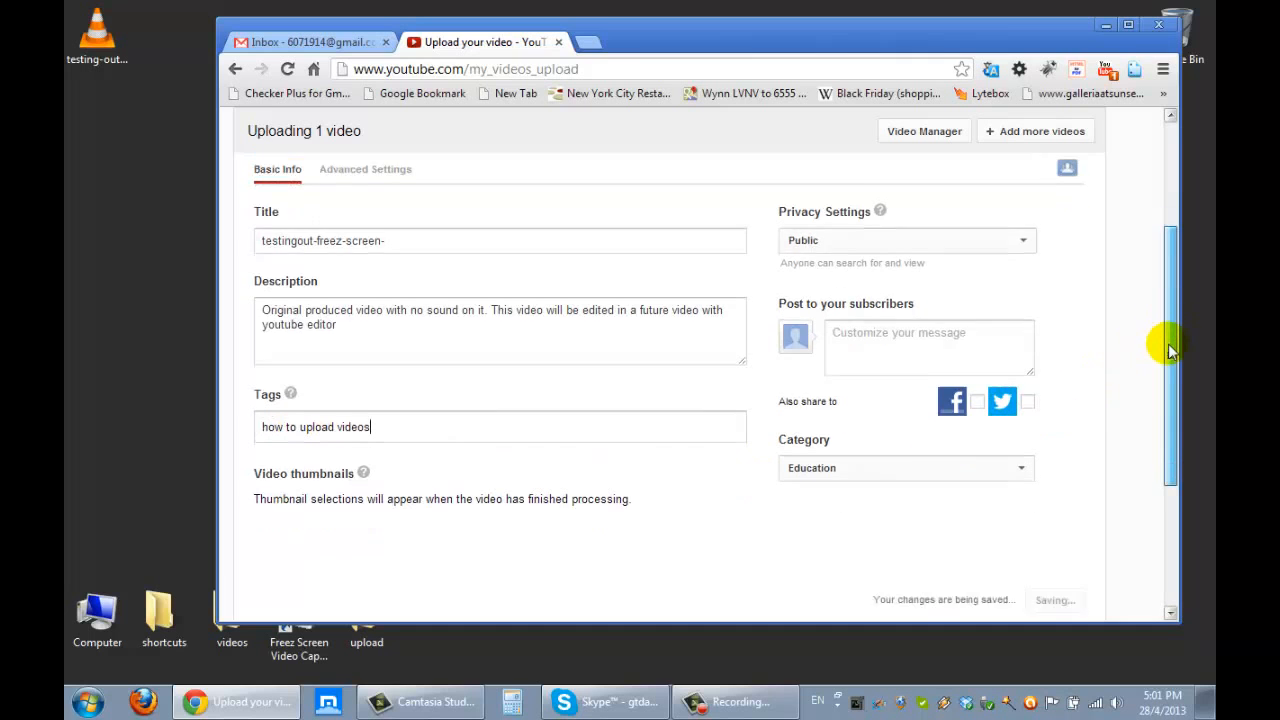
scroll("down", 3)
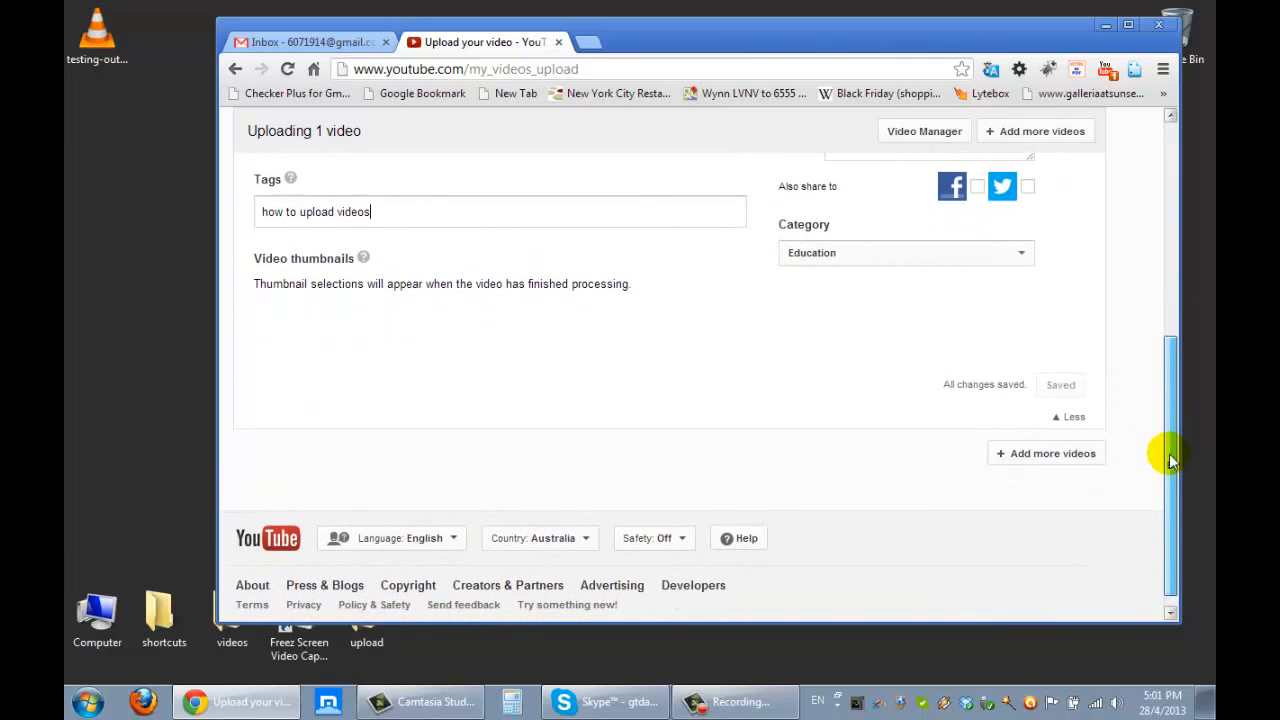
scroll("up", 3)
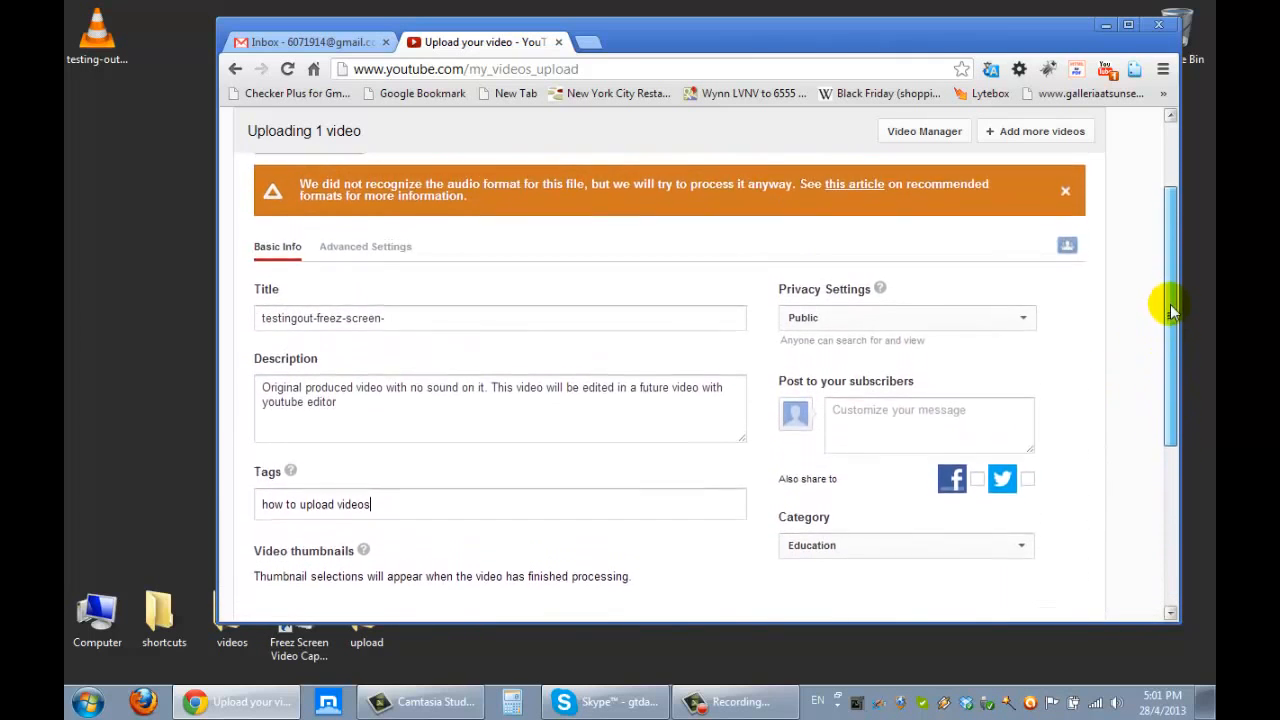
scroll("up", 3)
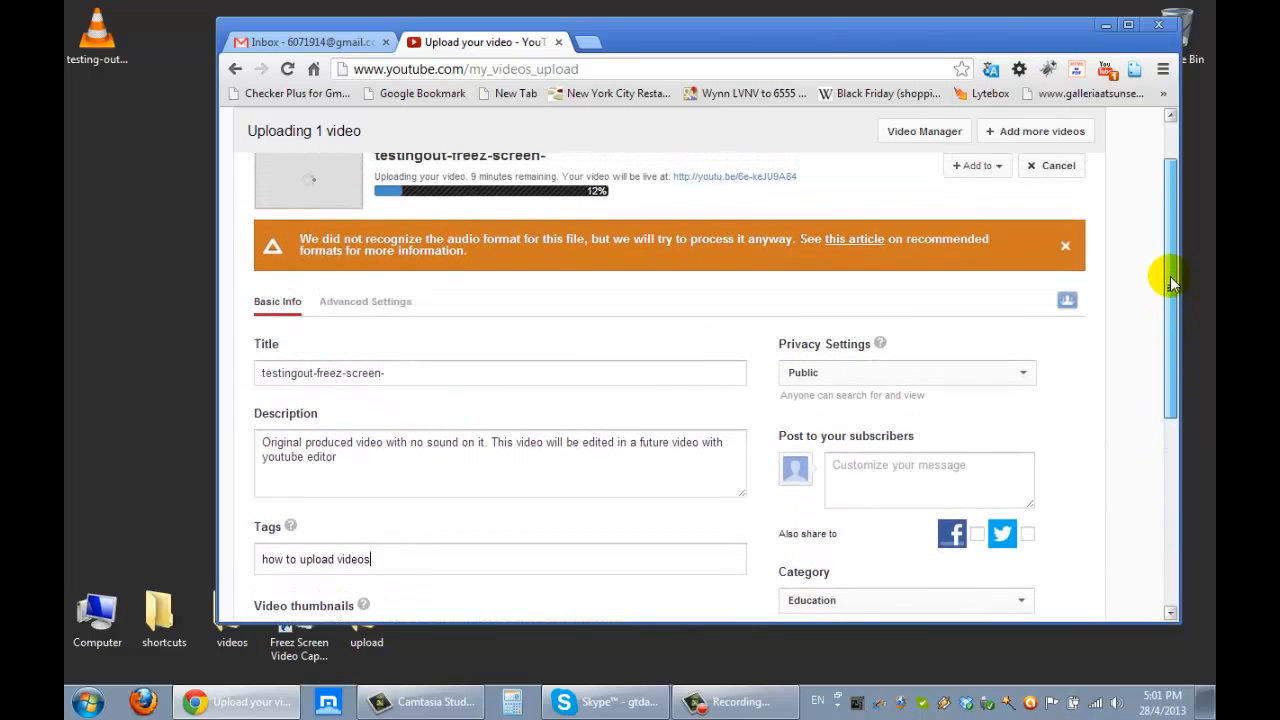
scroll("up", 3)
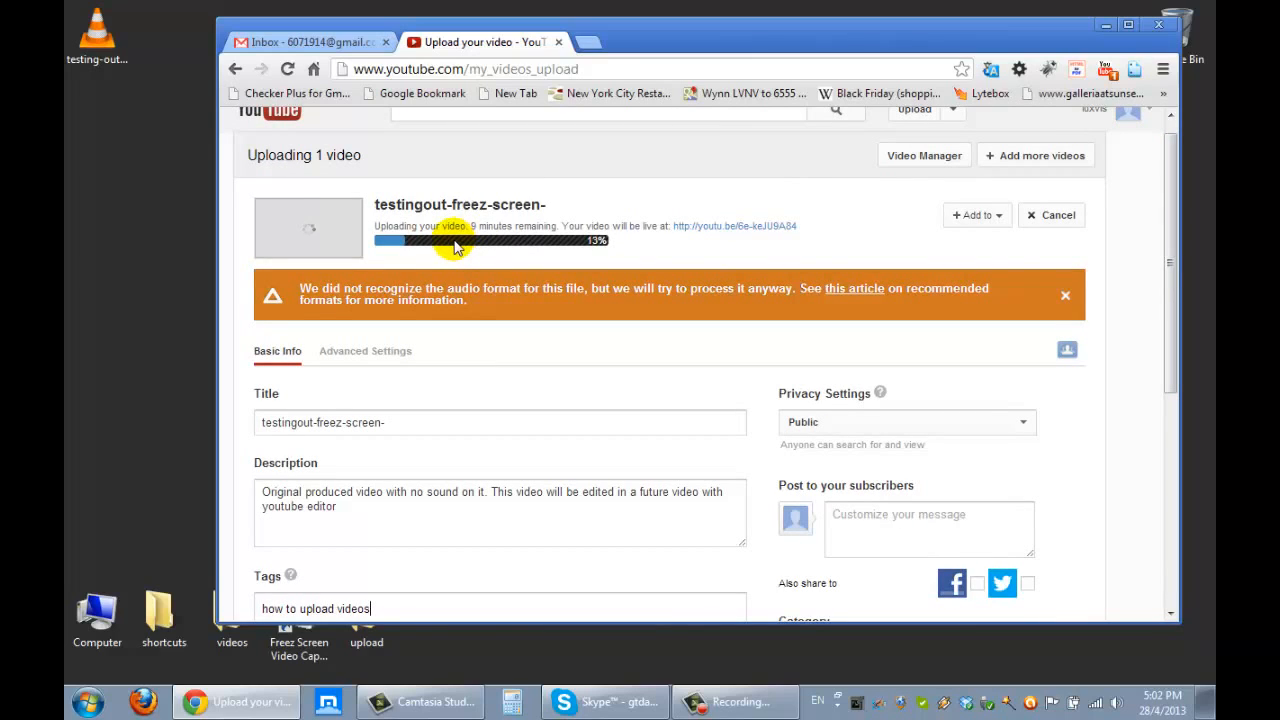
mouse_move(452, 218)
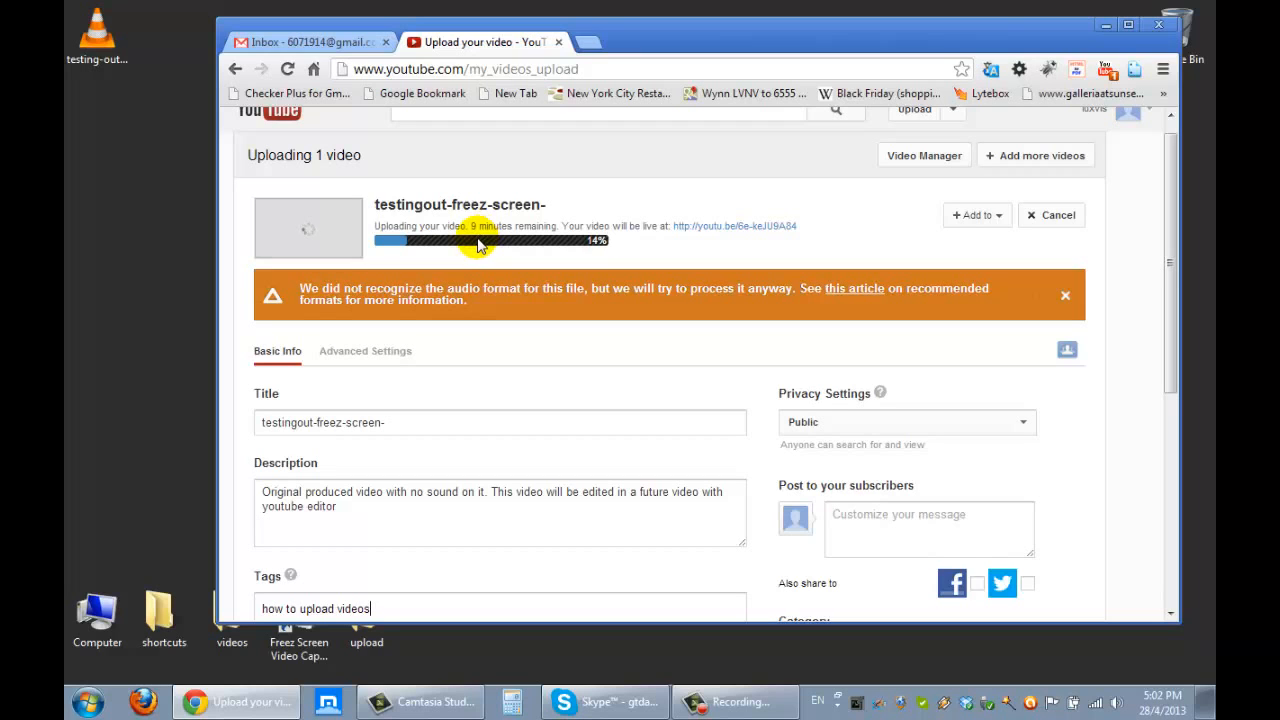
right_click(97, 40)
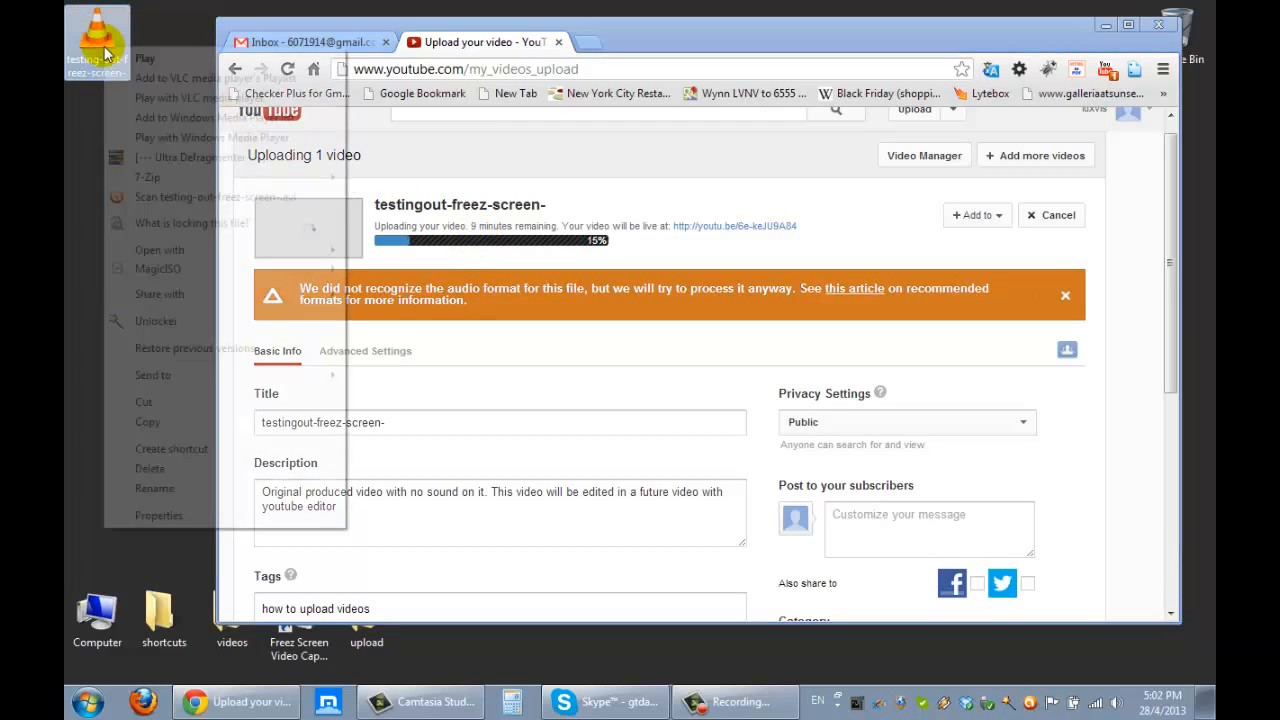
left_click(158, 515)
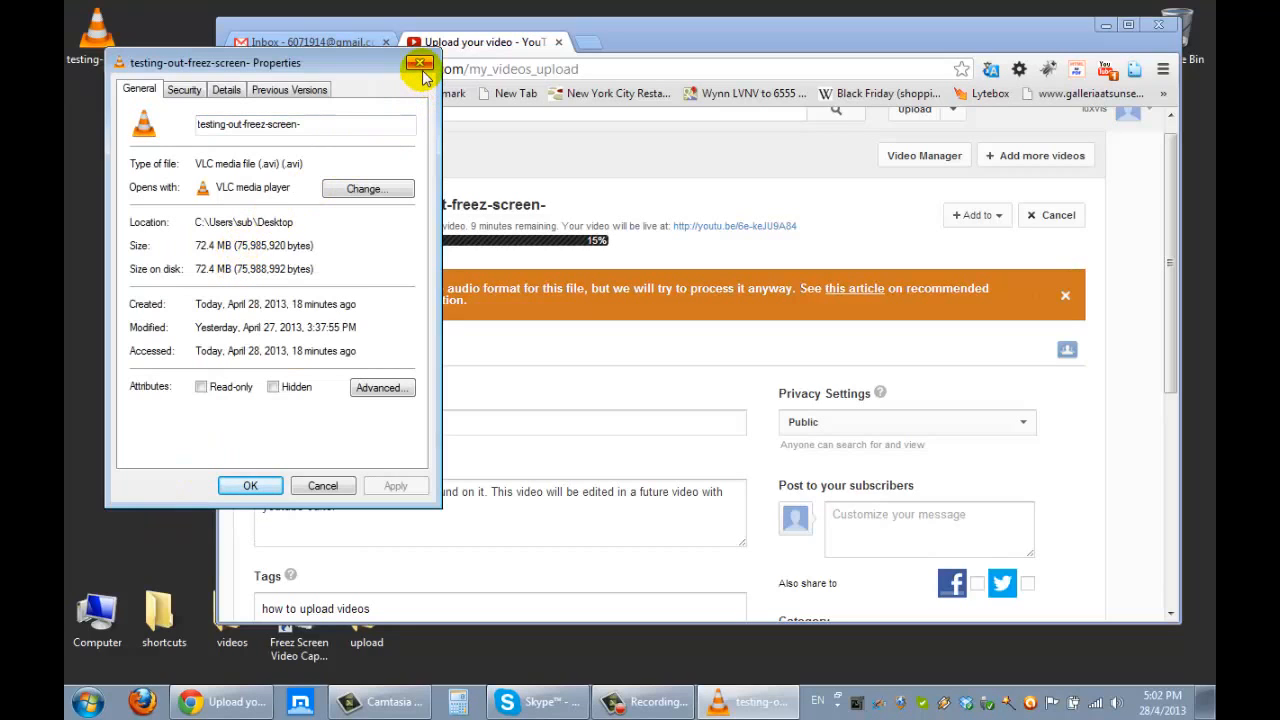
mouse_move(418, 64)
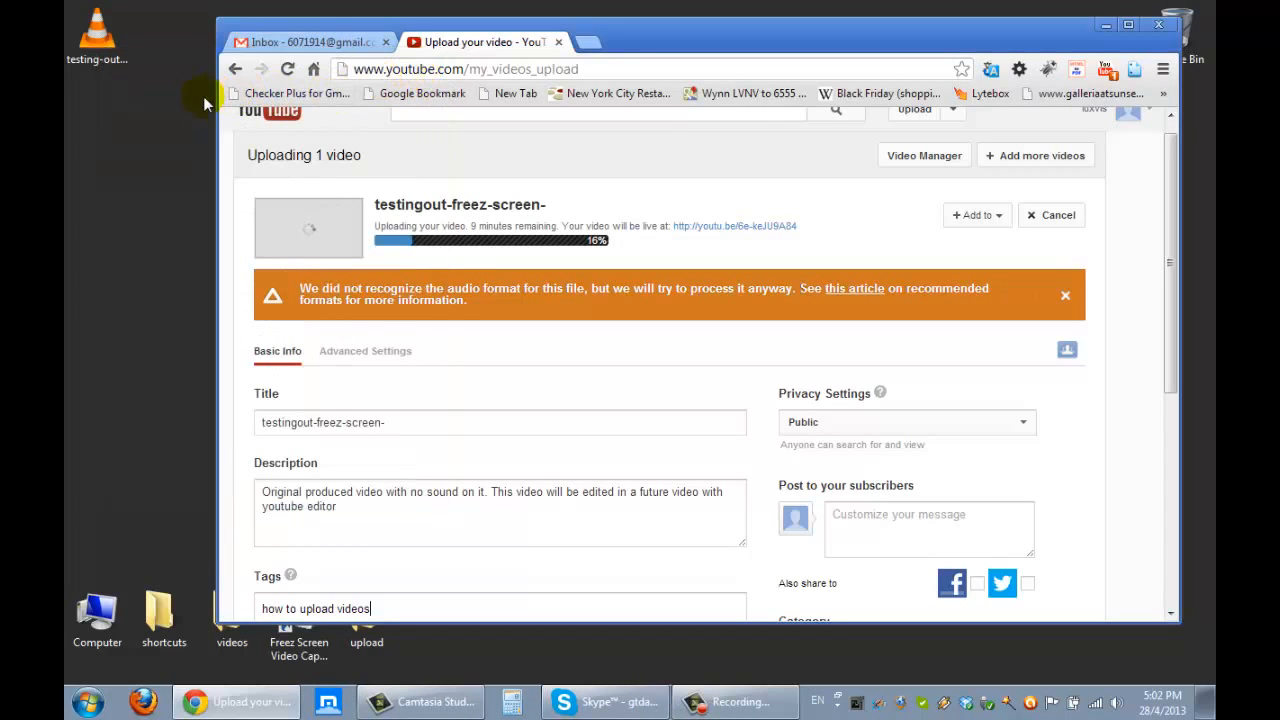
mouse_move(180, 122)
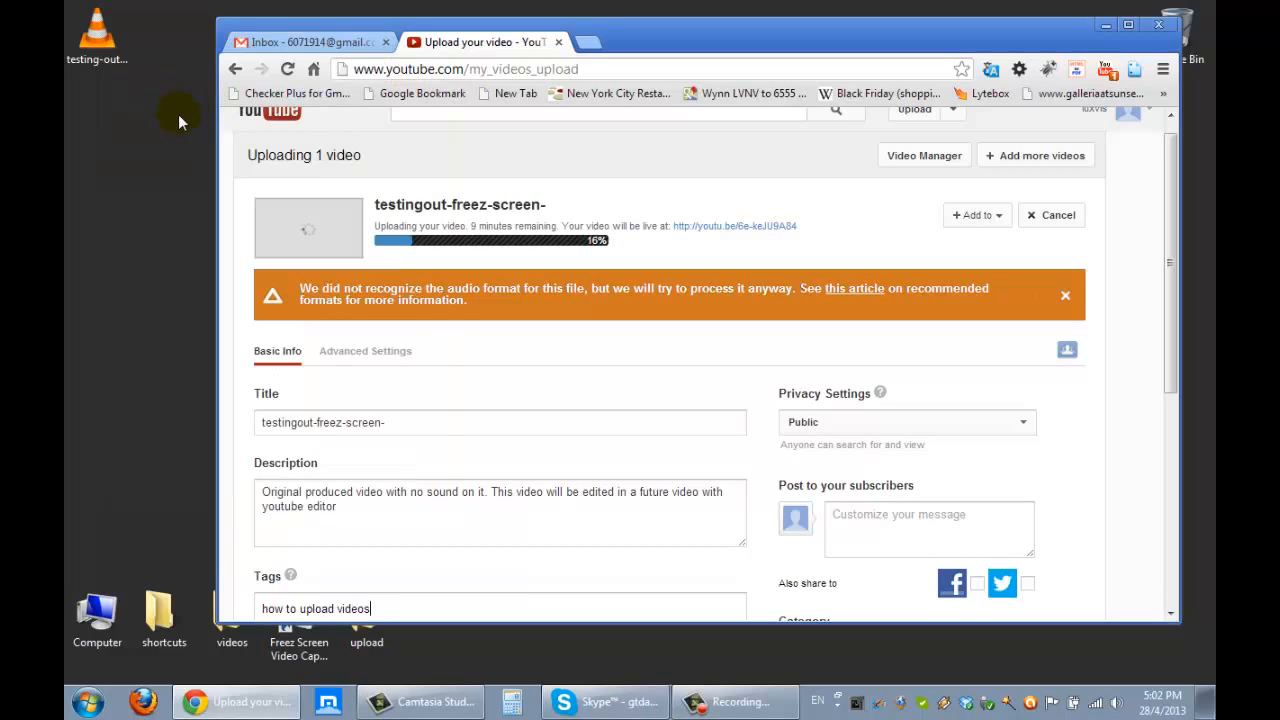
mouse_move(190, 140)
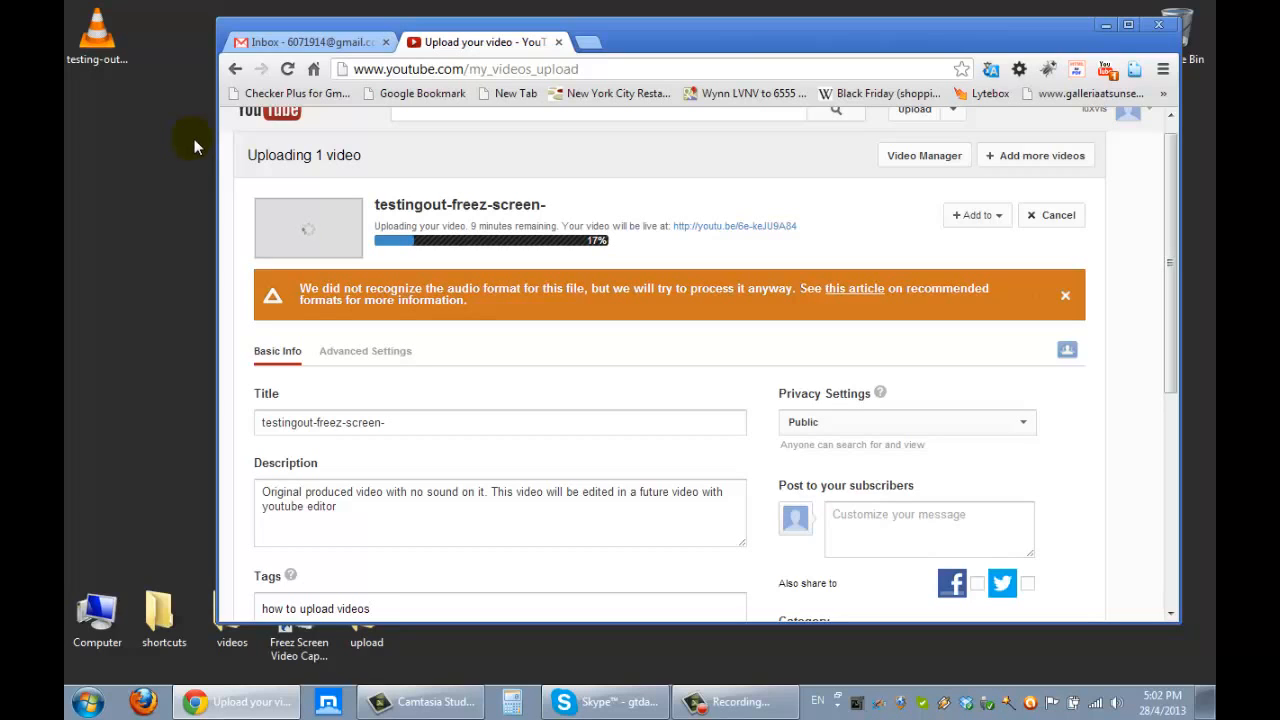
mouse_move(833, 340)
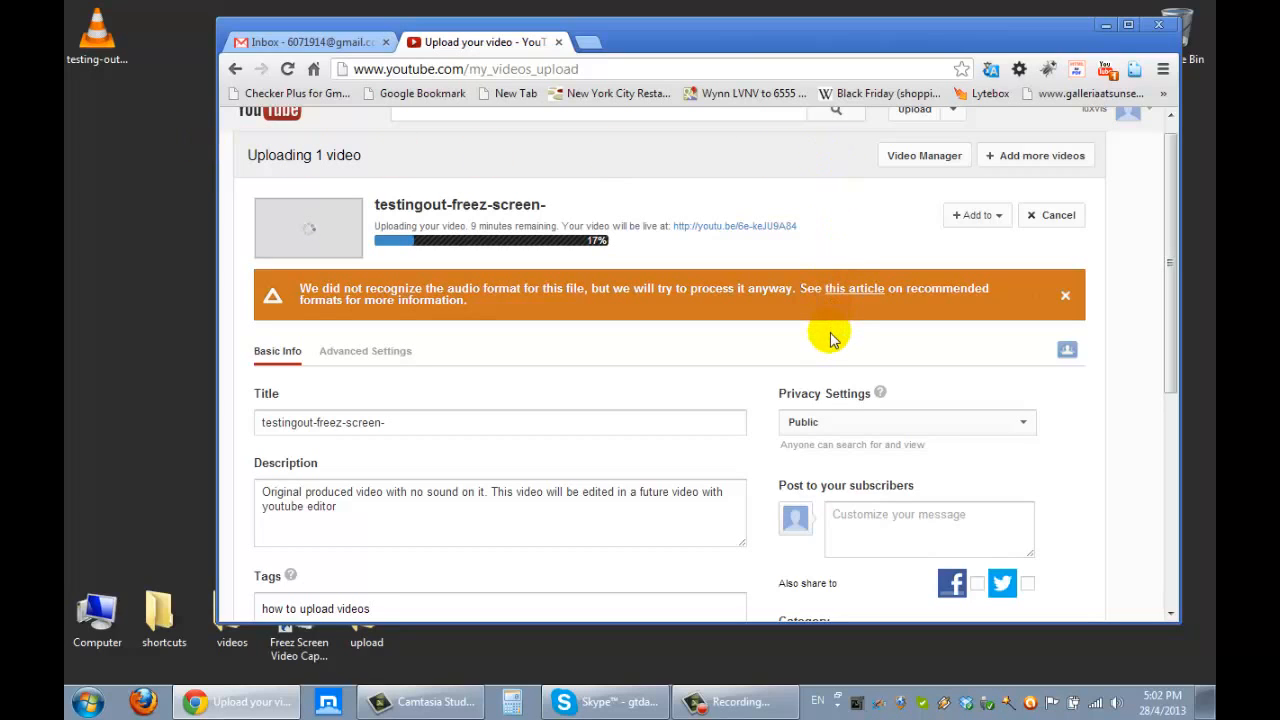